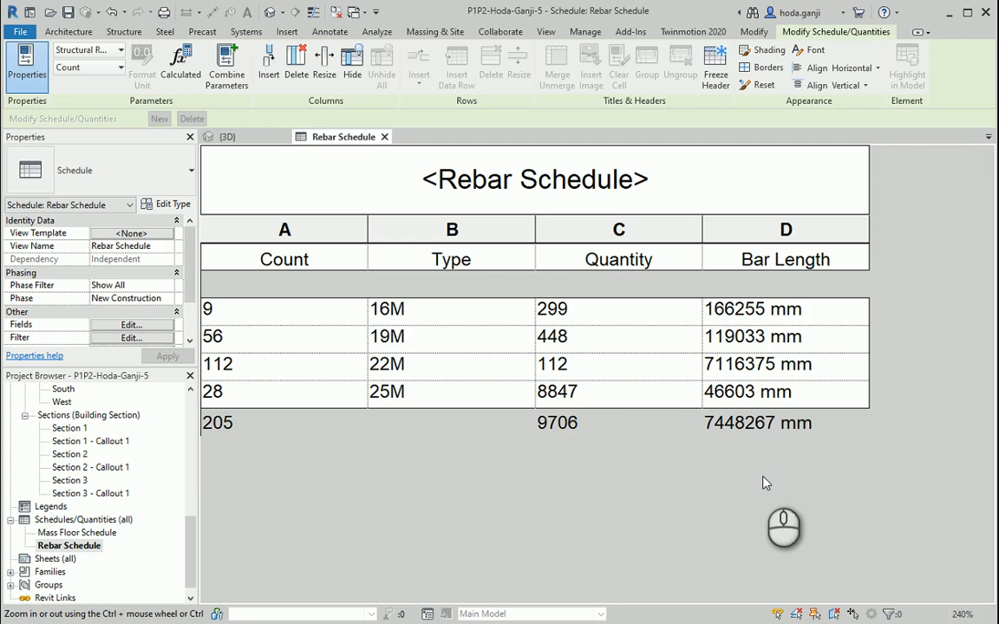
Delete the old Rebar Schedule via its Project Browser context menu.
right_click(69, 545)
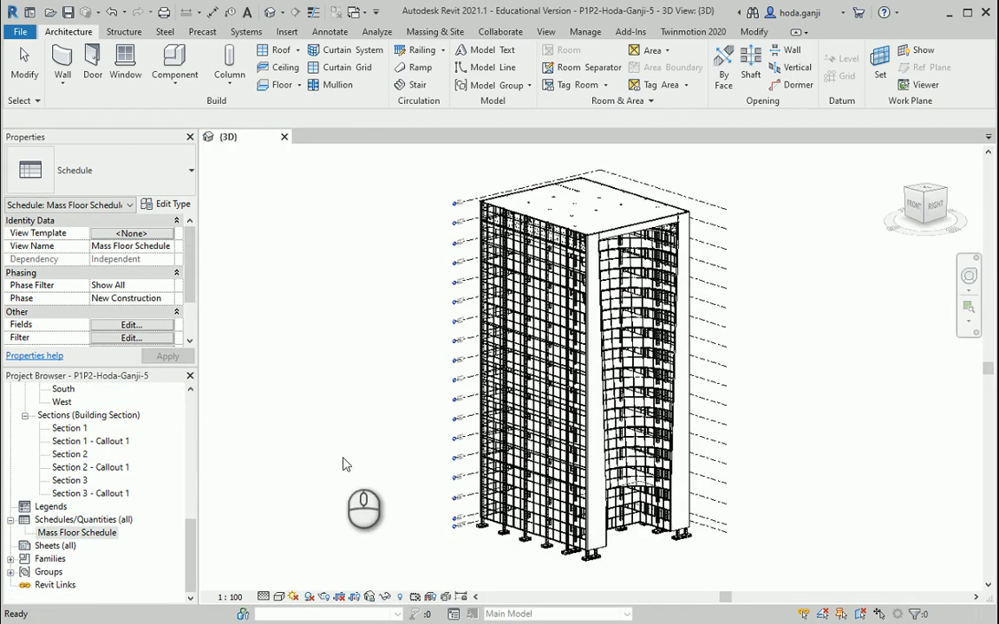
Start a new Schedule/Quantities and choose the Structural Rebar category.
left_click(546, 31)
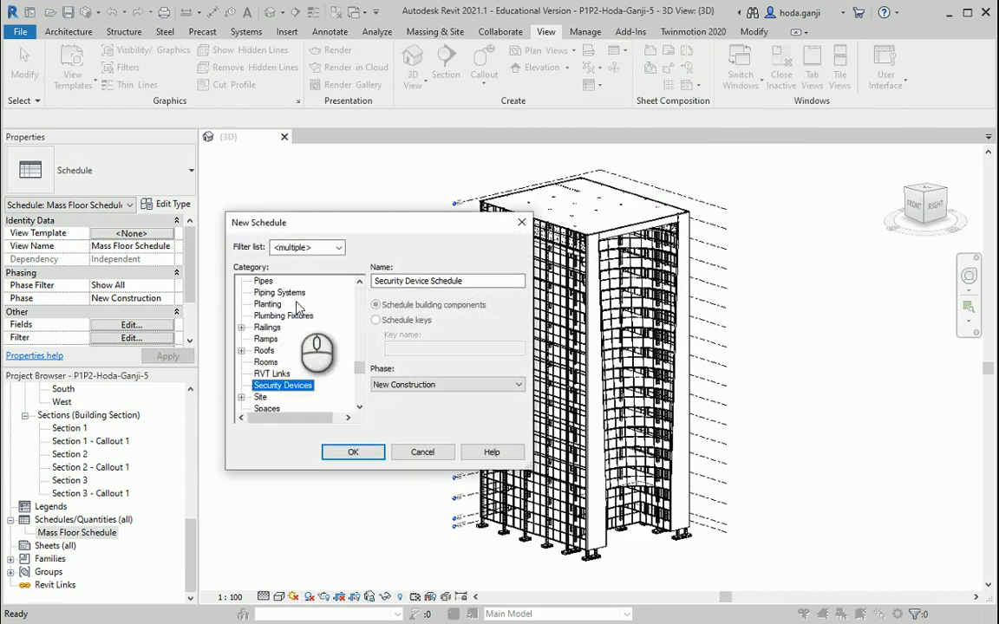
scroll("down", 3)
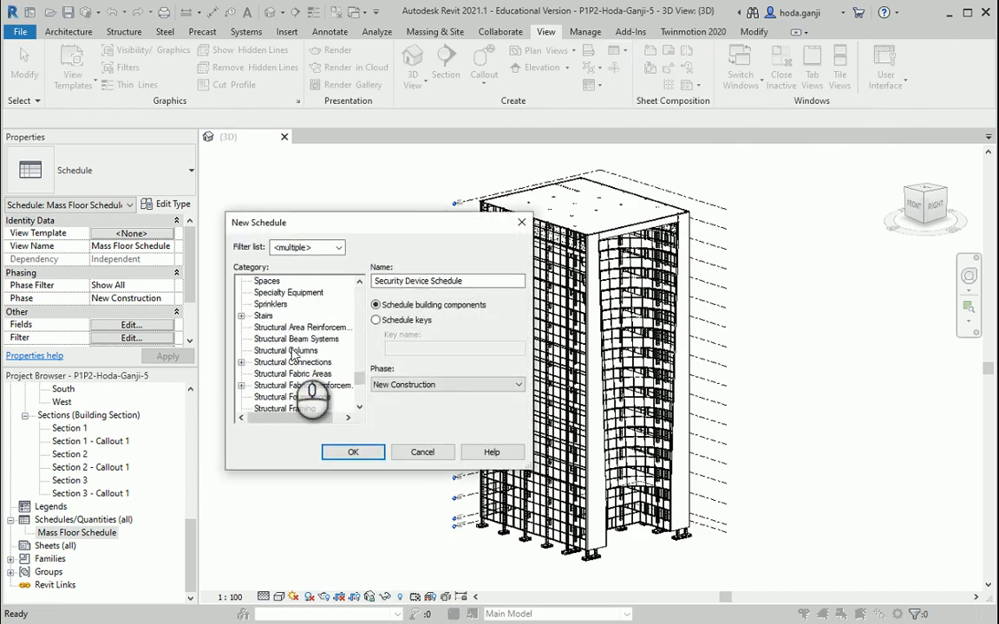
scroll("down", 3)
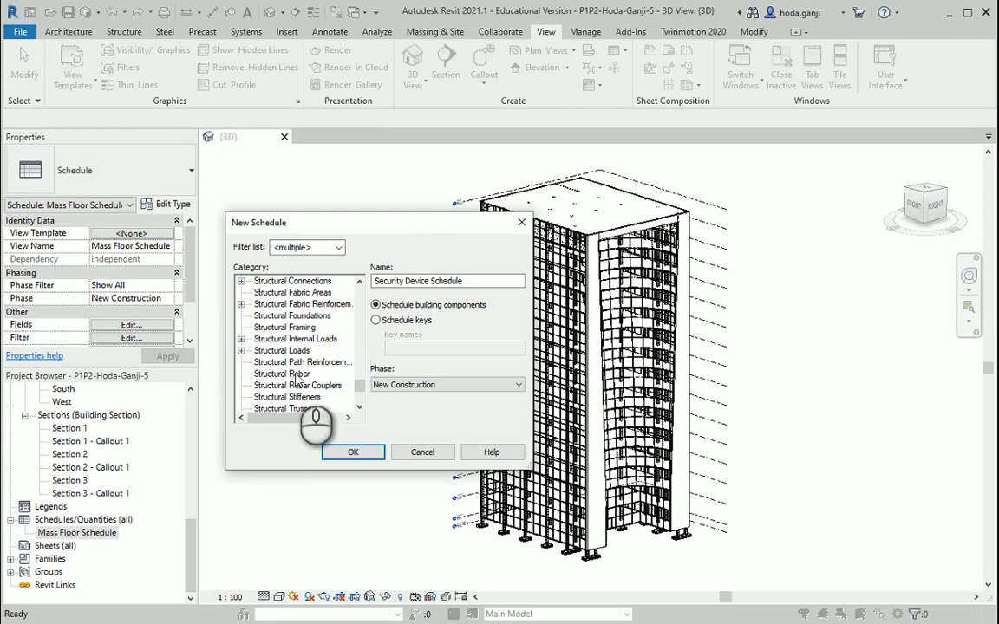
left_click(281, 374)
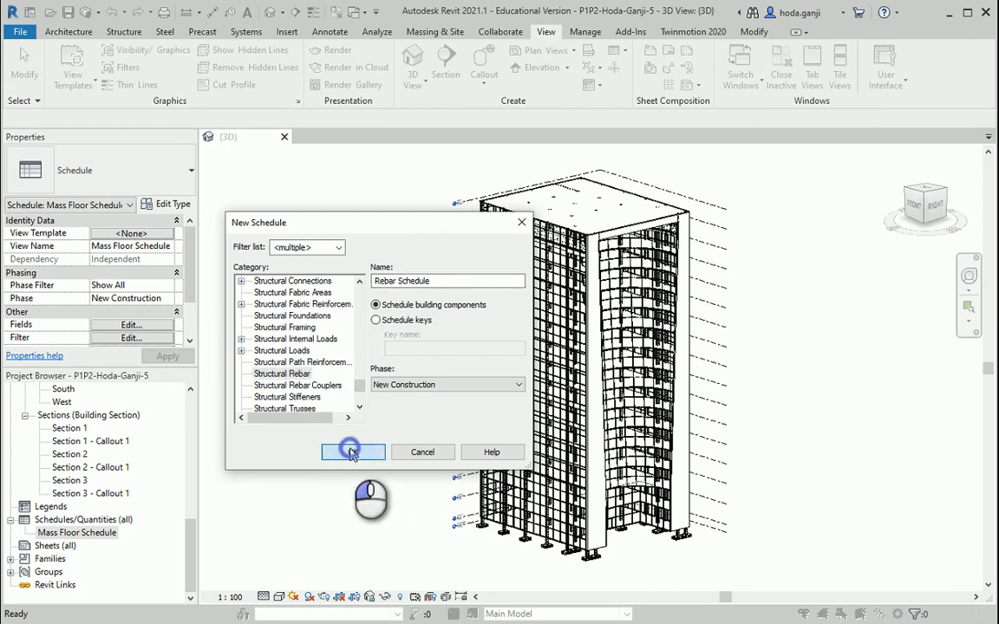
Create the schedule and add Quantity and Total Bar Length to its scheduled fields.
left_click(354, 451)
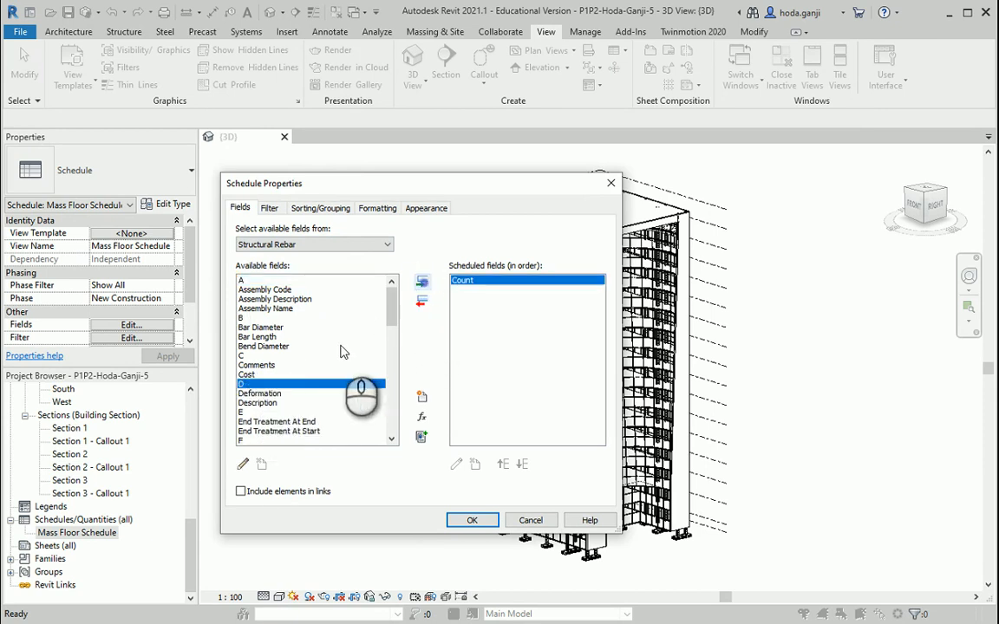
scroll("down", 3)
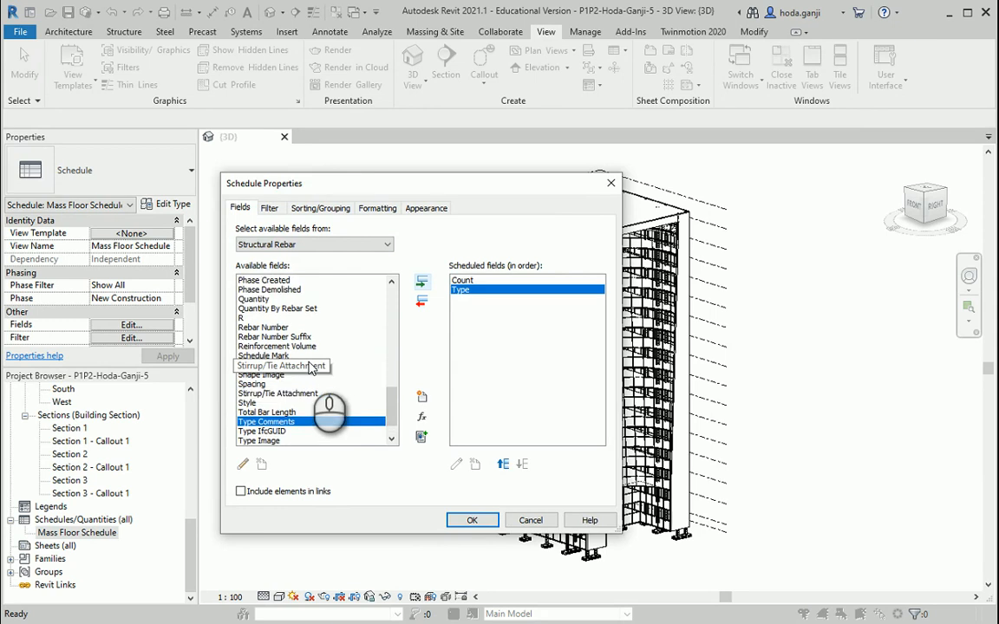
left_click(253, 299)
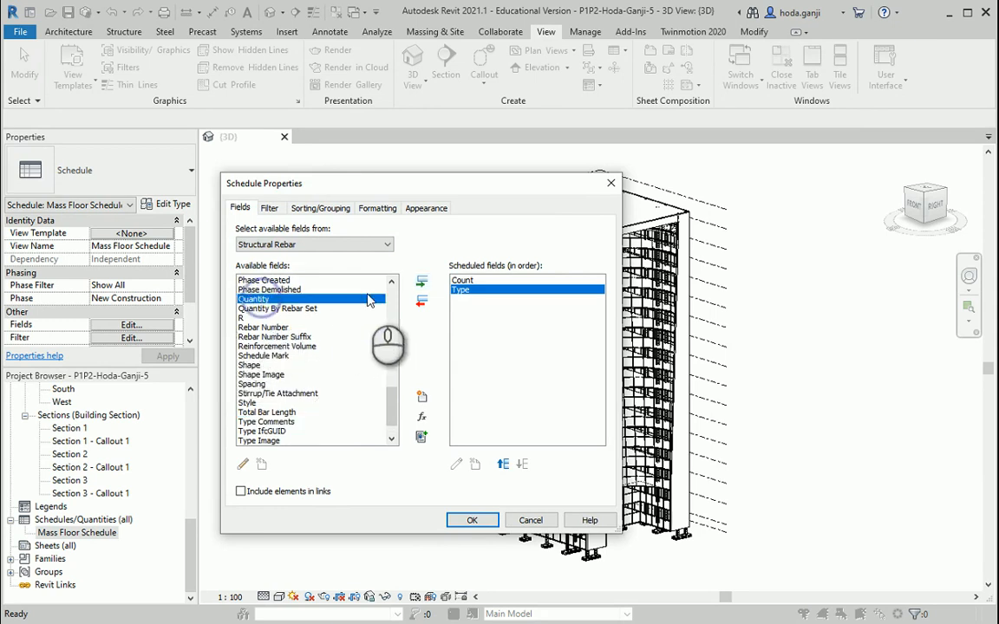
left_click(423, 281)
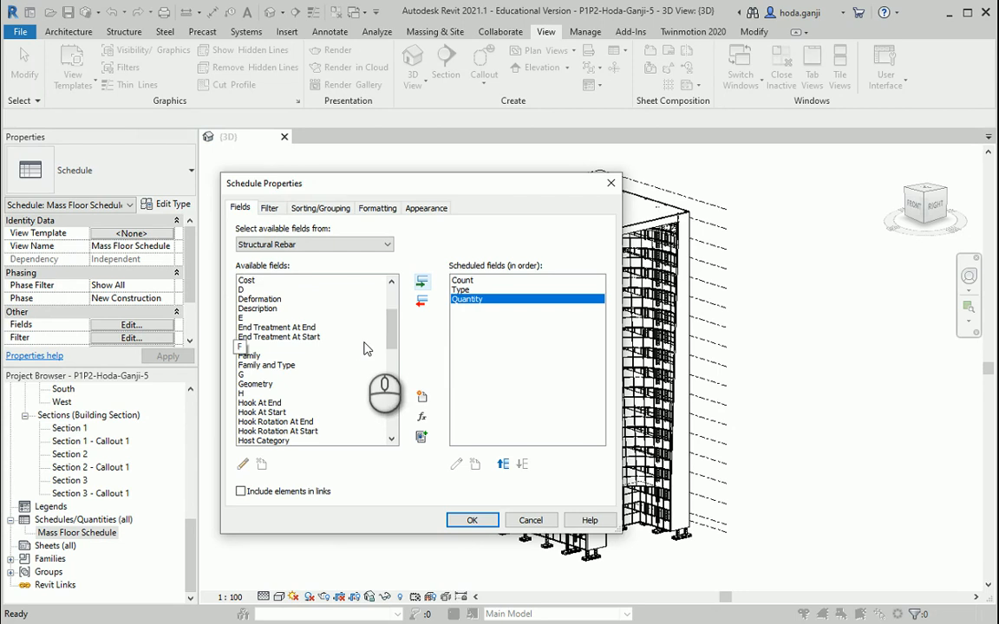
scroll("down", 3)
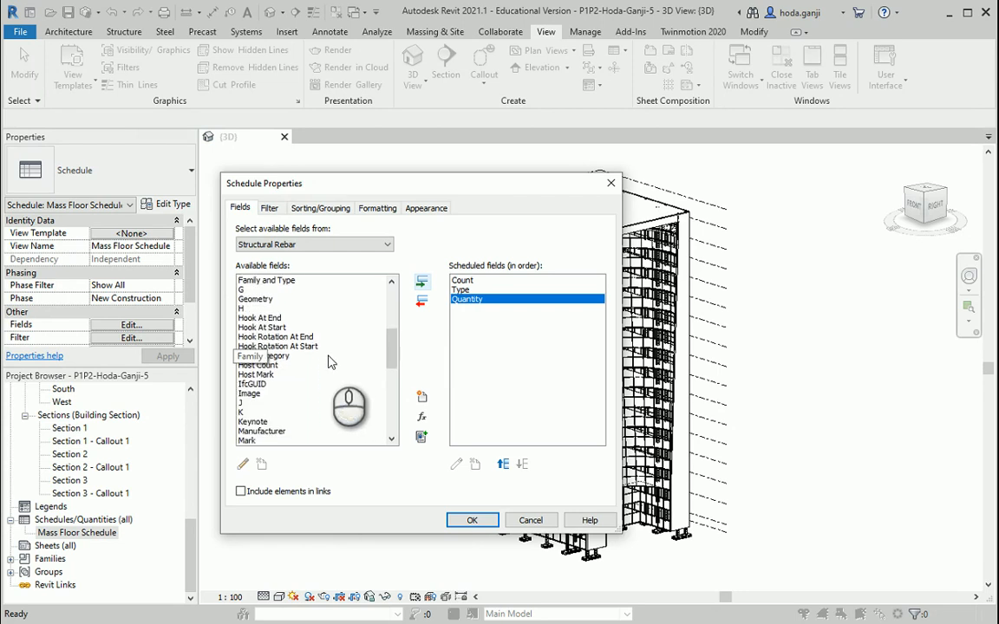
scroll("down", 3)
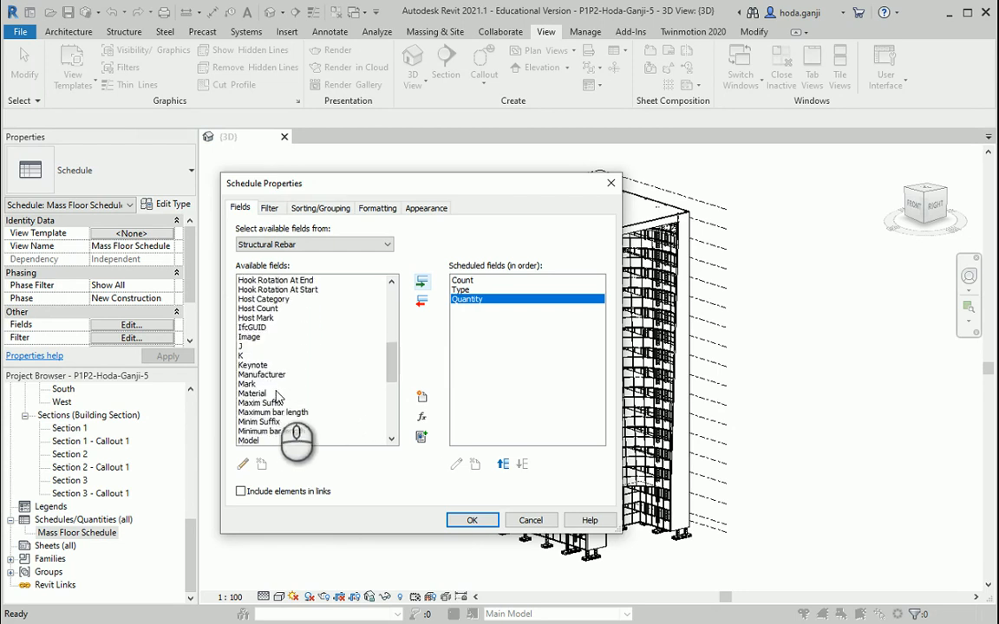
scroll("down", 3)
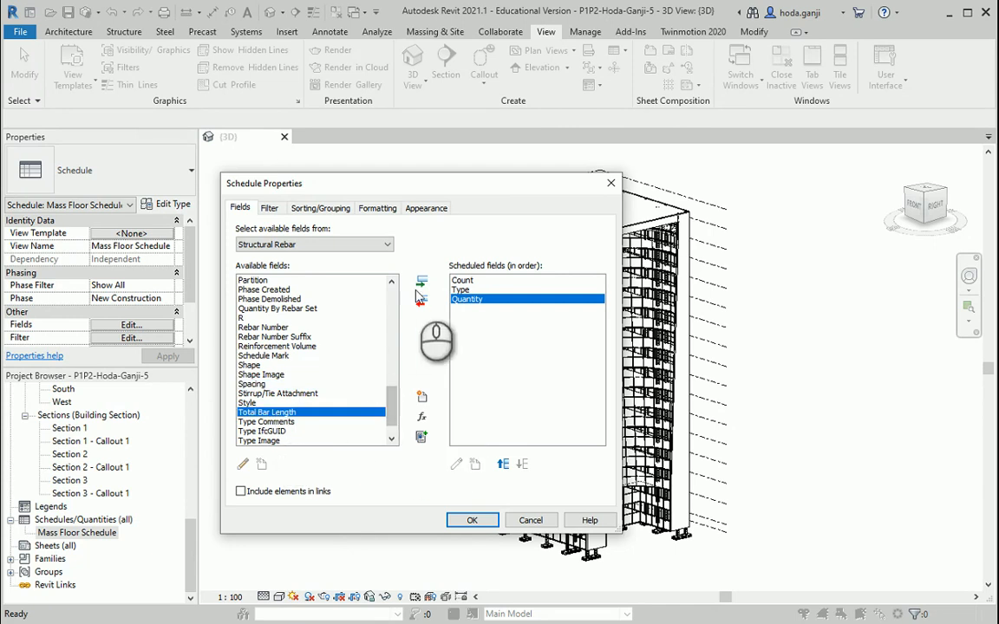
left_click(423, 281)
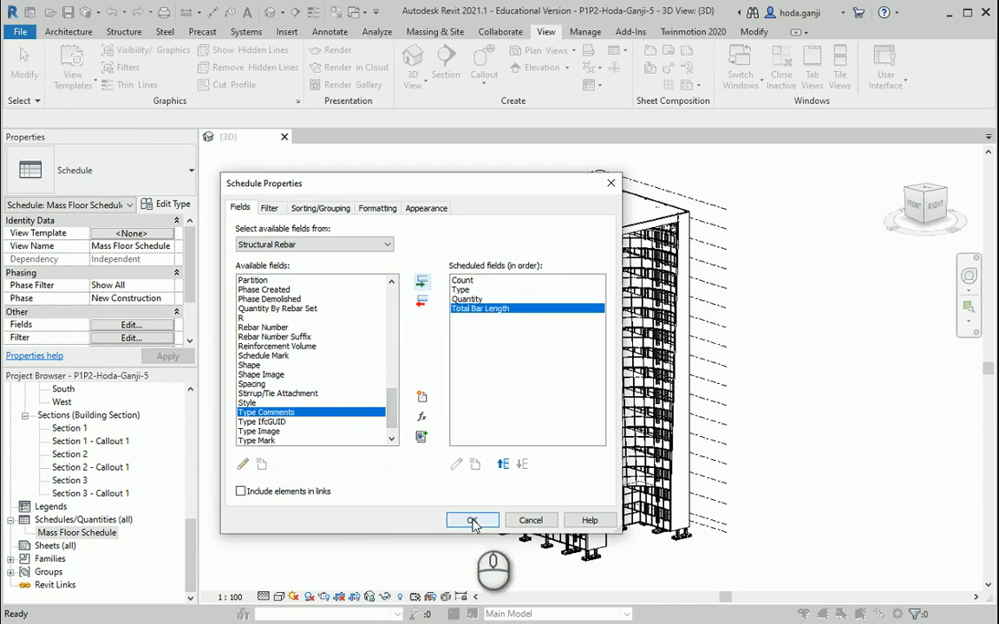
Confirm the fields so the schedule lists every rebar instance, then review its rows.
left_click(472, 521)
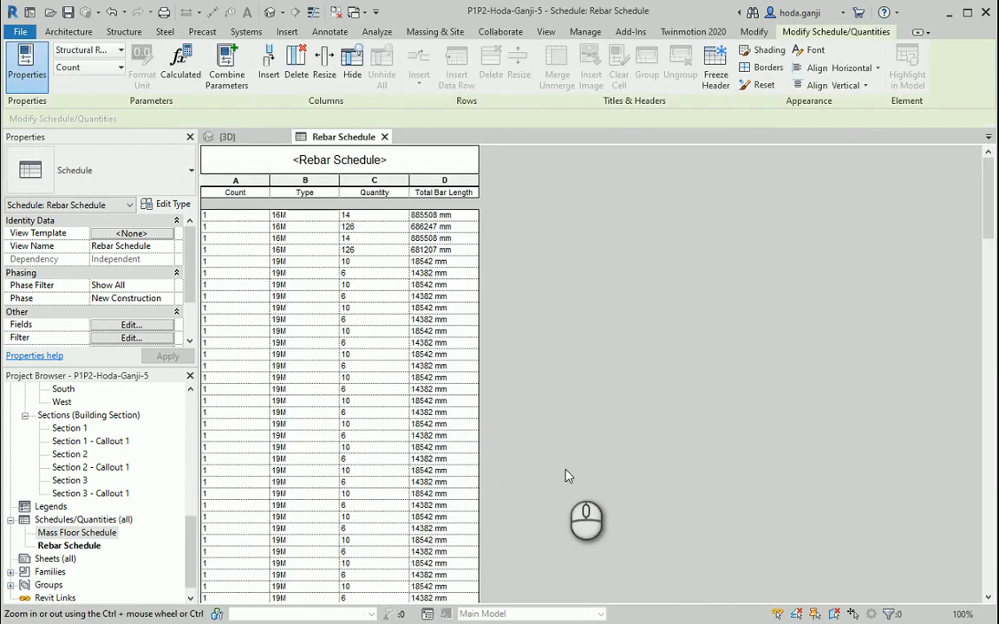
scroll("down", 3)
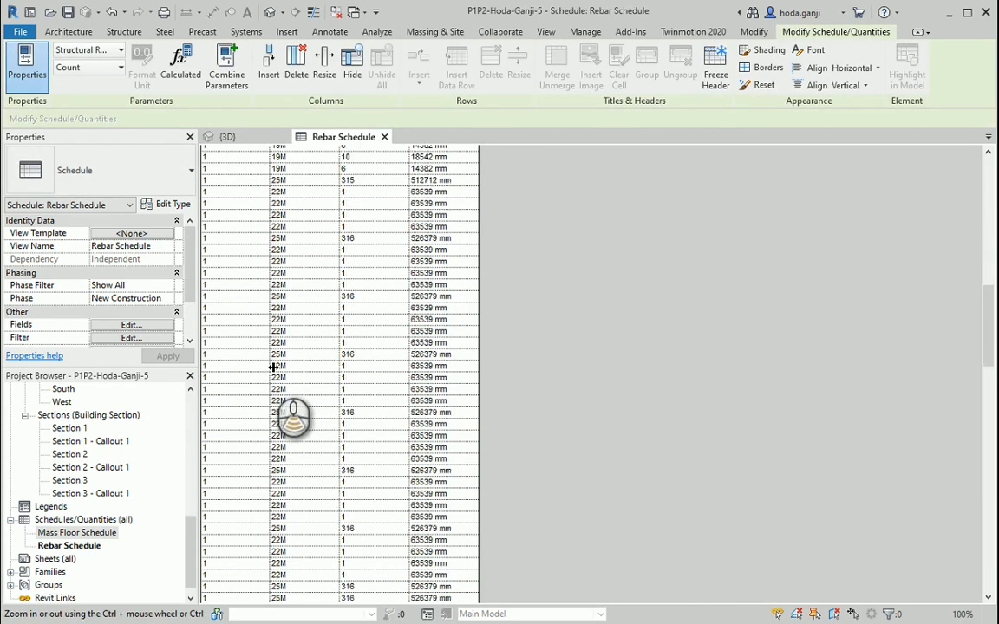
scroll("down", 3)
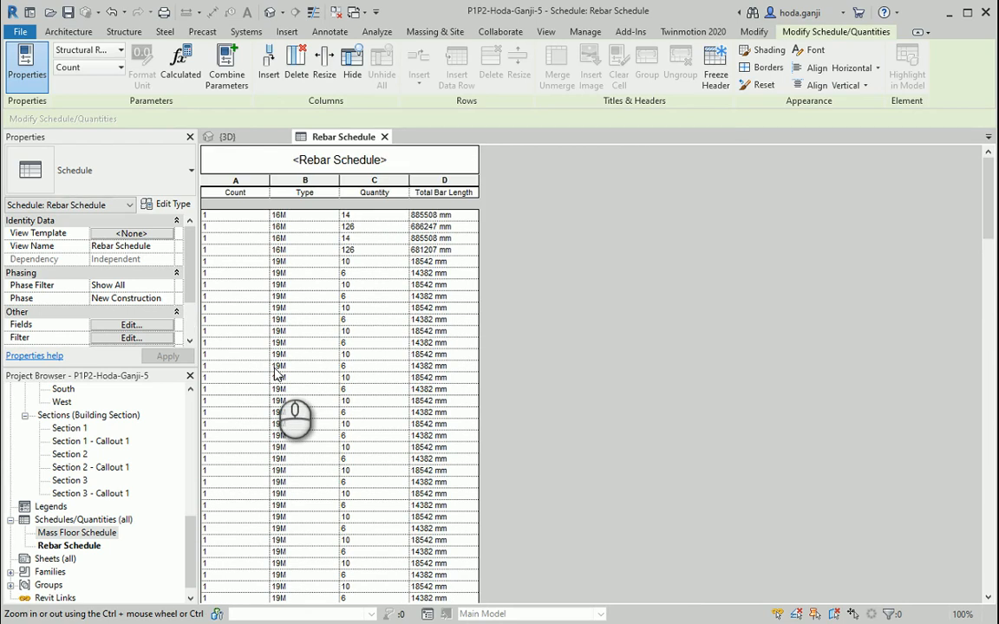
scroll("down", 3)
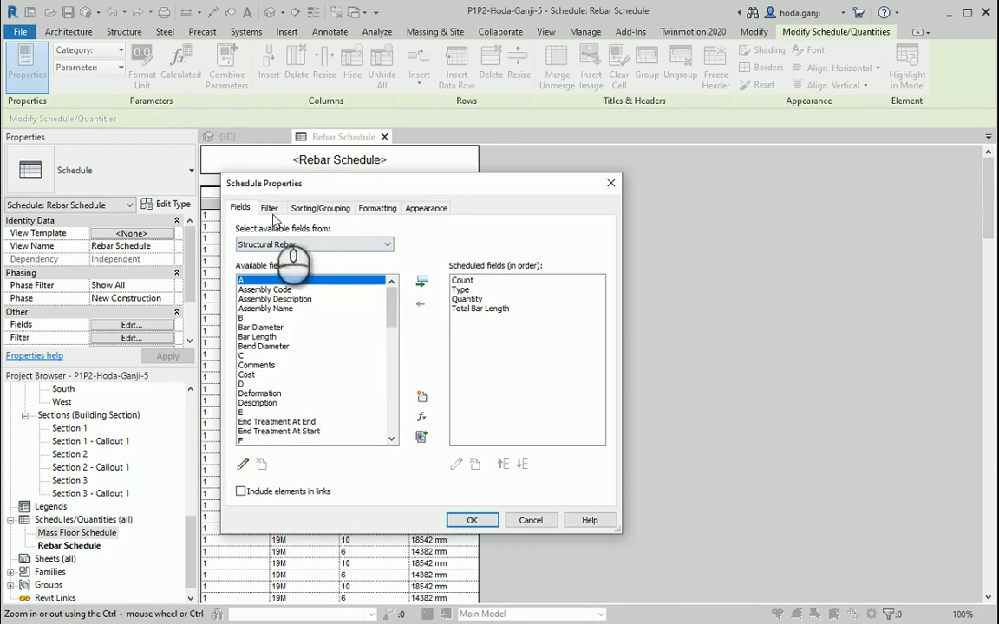
Turn off Itemize every instance so the schedule collapses to one row of count 205.
left_click(319, 208)
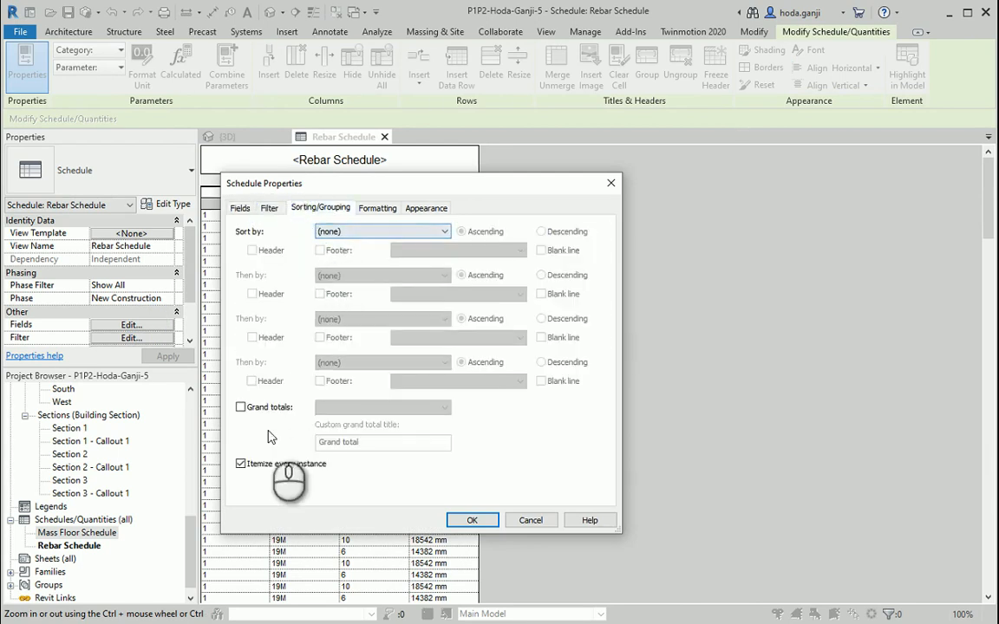
left_click(241, 465)
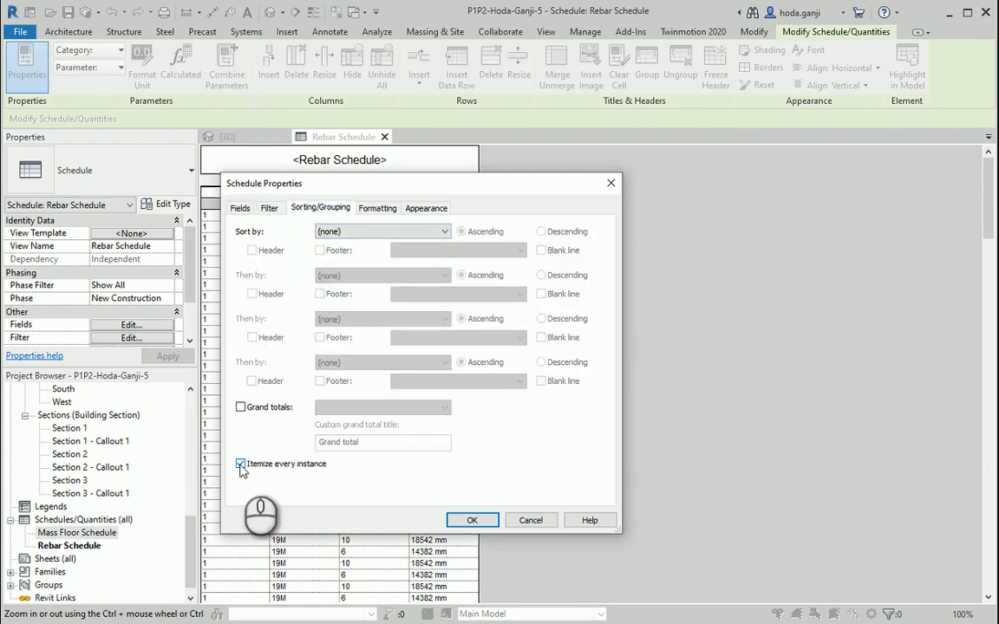
left_click(241, 464)
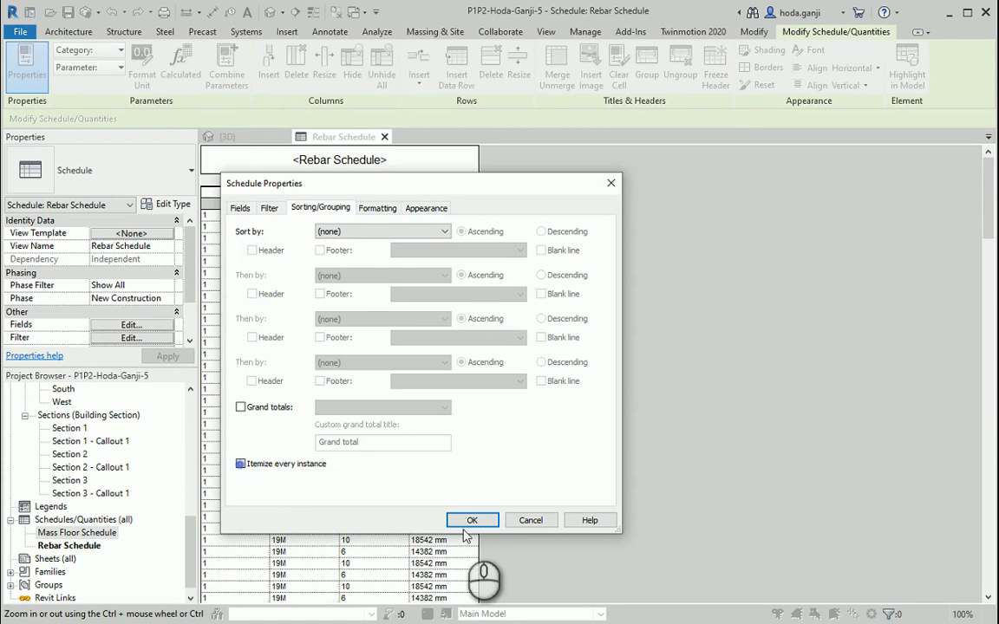
left_click(471, 520)
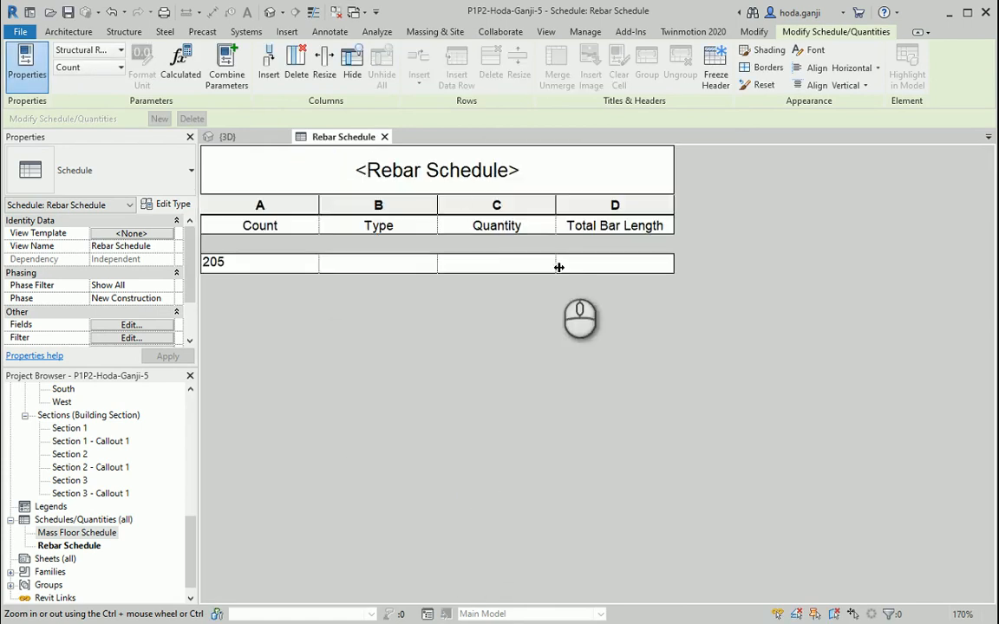
left_click(132, 324)
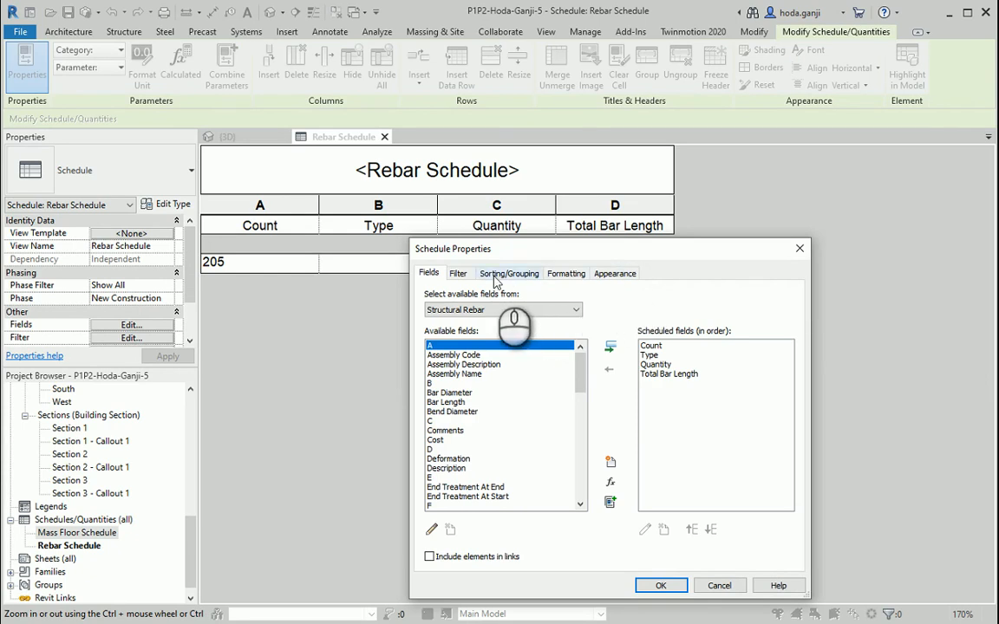
Sort the schedule by Type, splitting it into 16M, 19M, 22M and 25M rows.
left_click(510, 275)
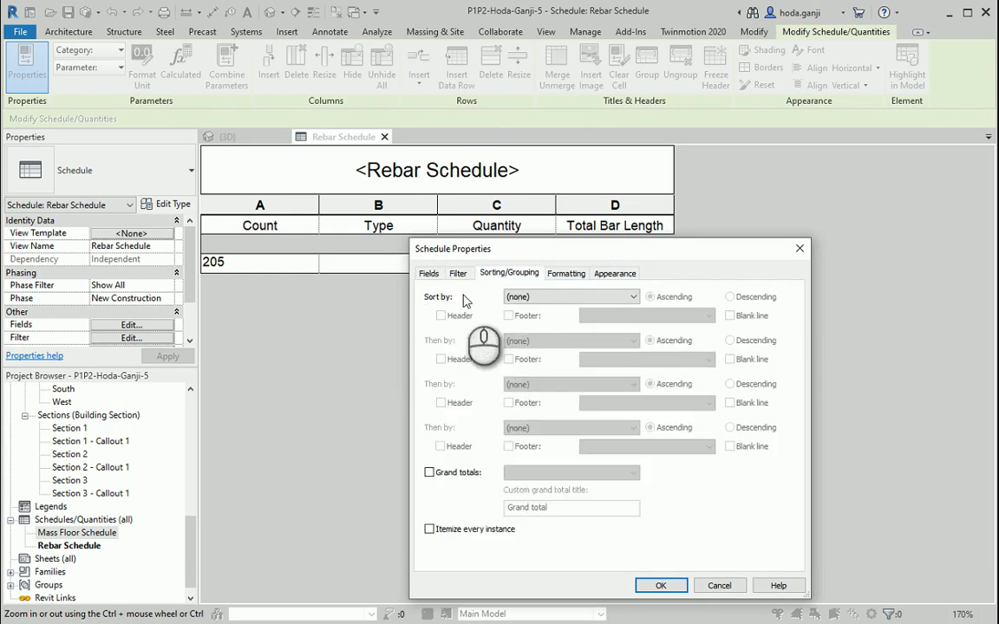
left_click(571, 296)
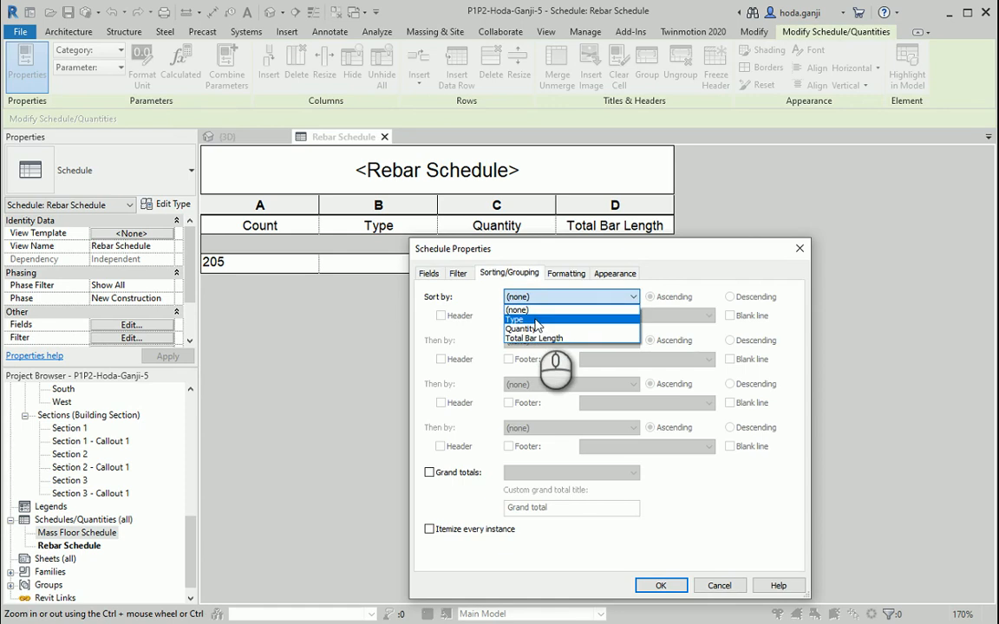
left_click(515, 319)
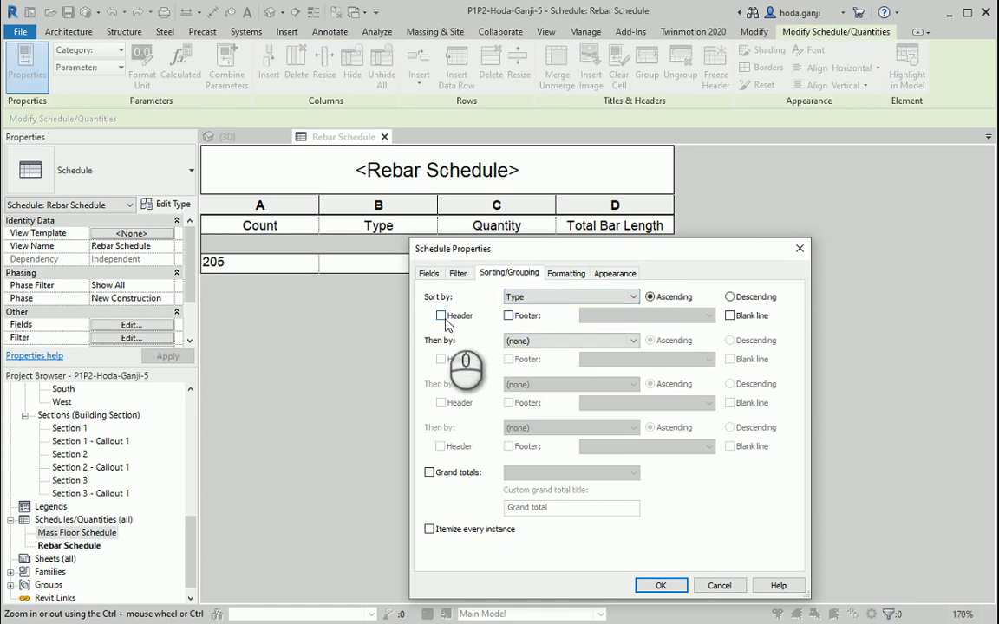
left_click(661, 587)
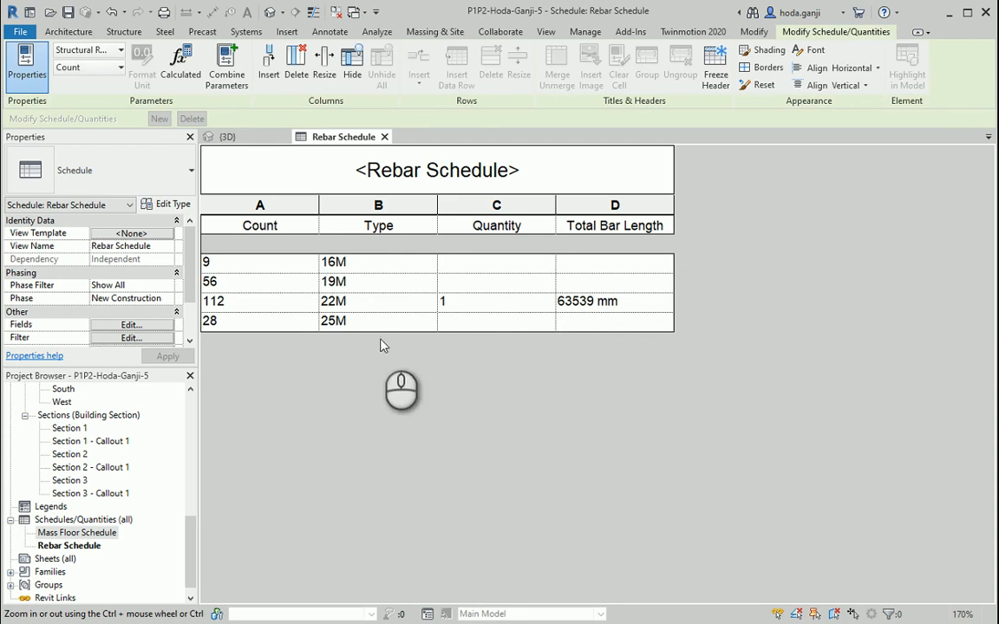
mouse_move(533, 442)
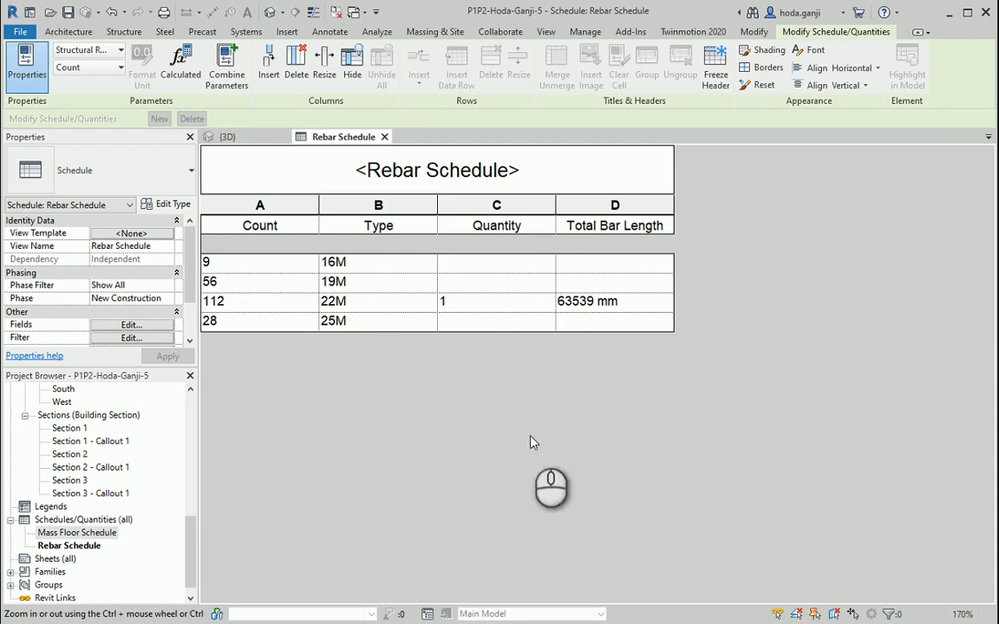
Enable Grand totals so the schedule ends with a total row of 205.
left_click(132, 324)
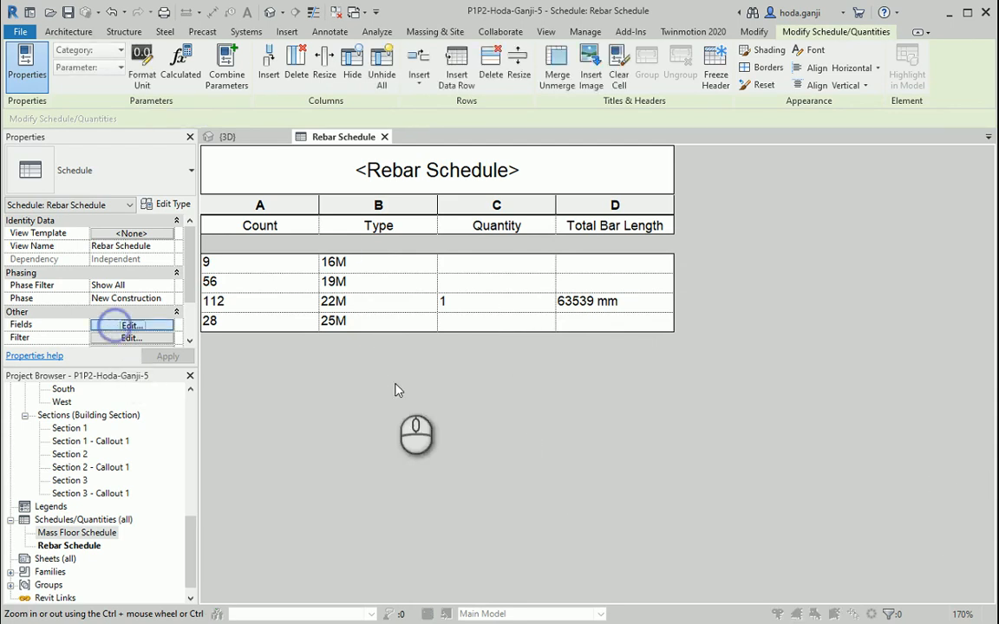
left_click(132, 324)
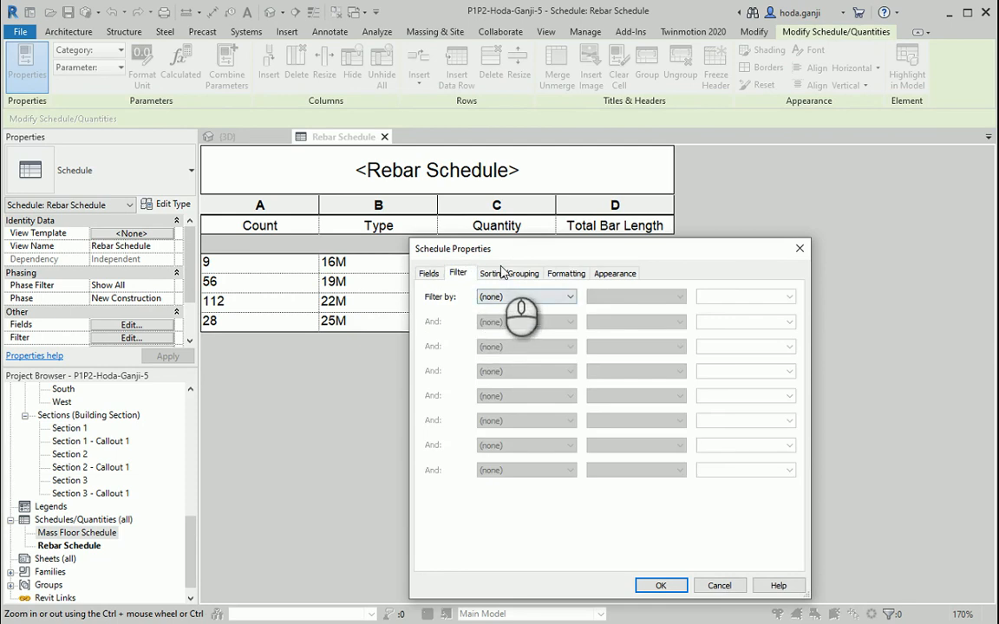
left_click(510, 274)
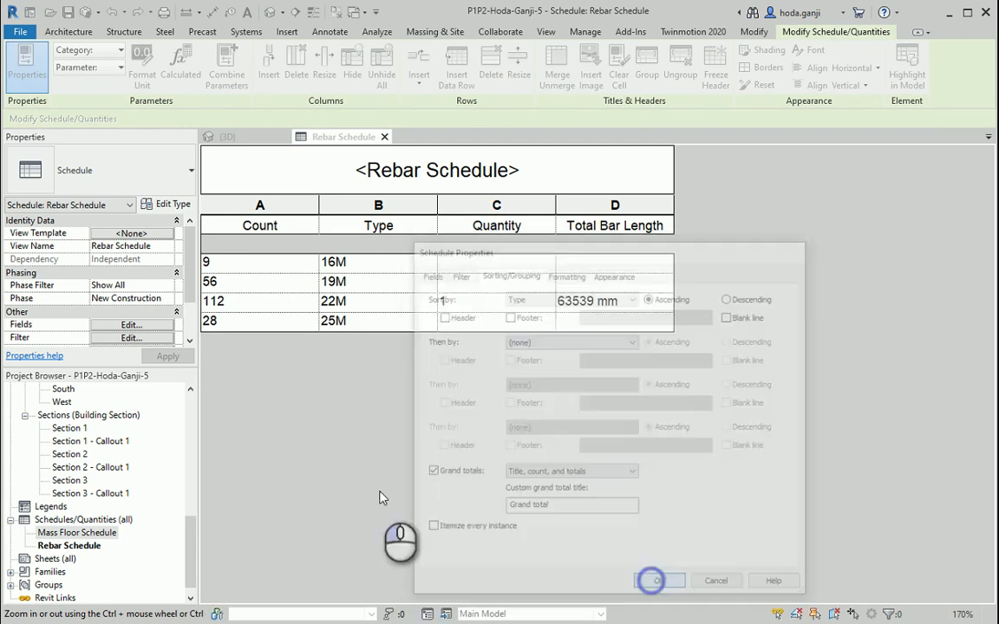
left_click(652, 579)
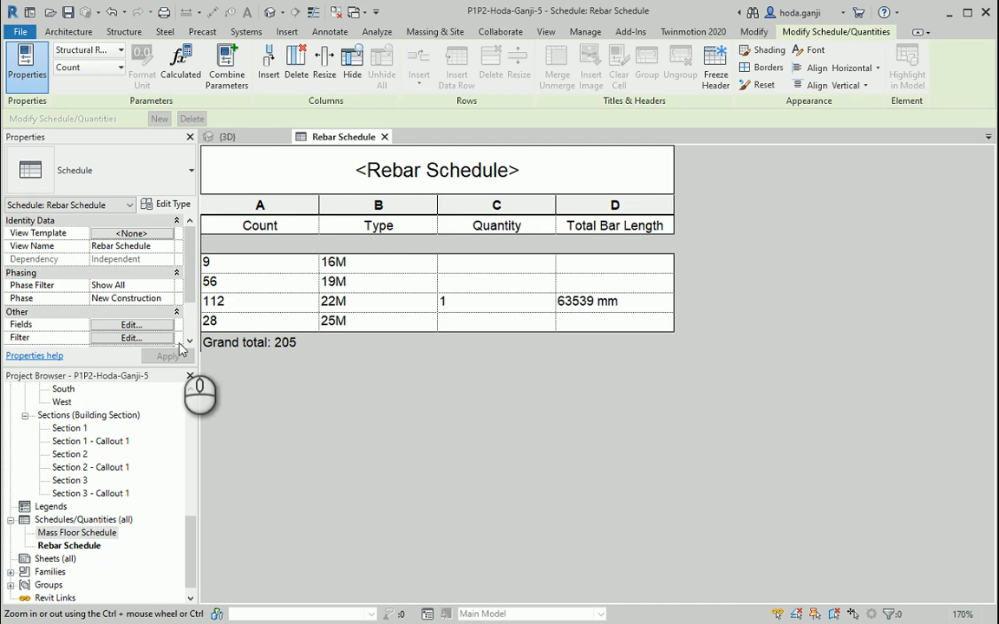
left_click(132, 324)
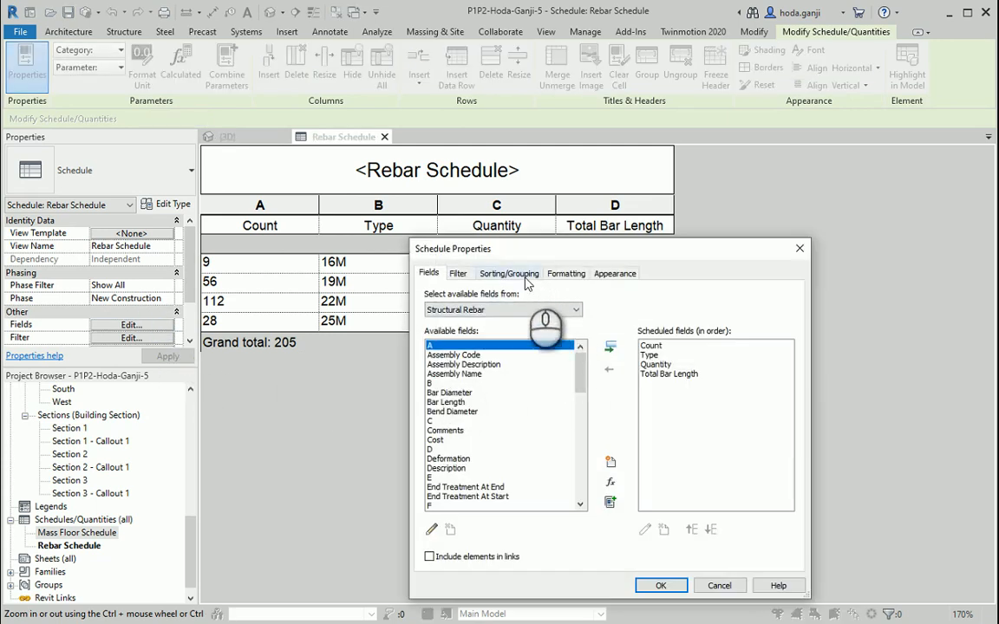
On Formatting, set the Total Bar Length field to Calculate totals.
left_click(565, 274)
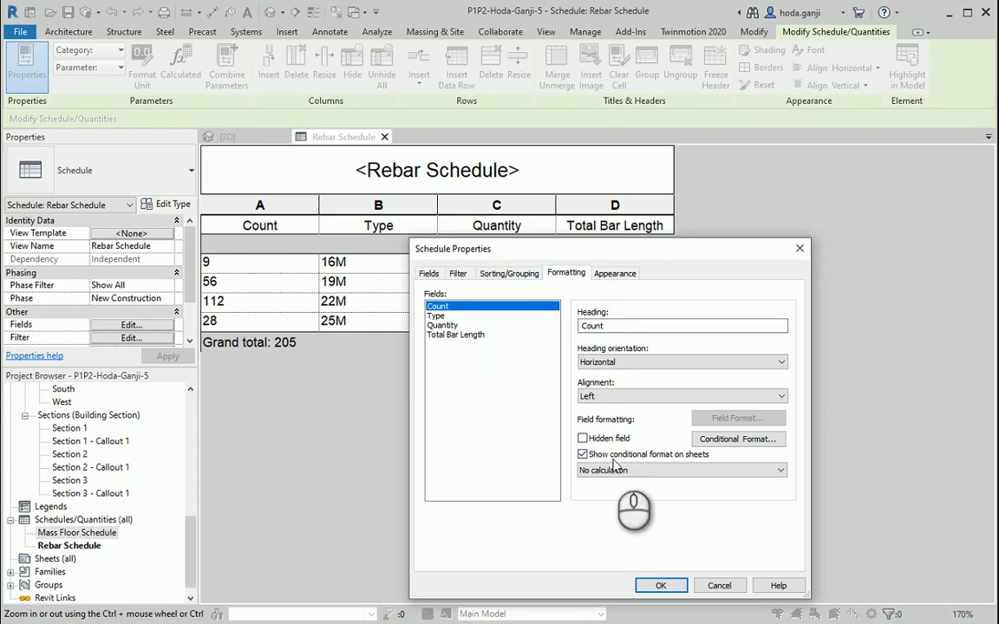
left_click(680, 470)
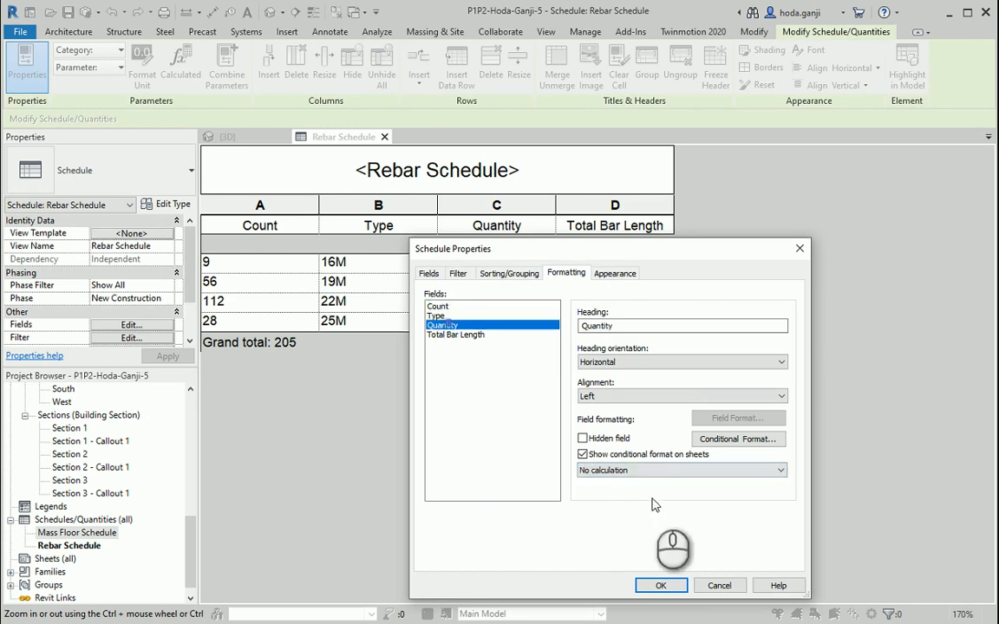
left_click(680, 470)
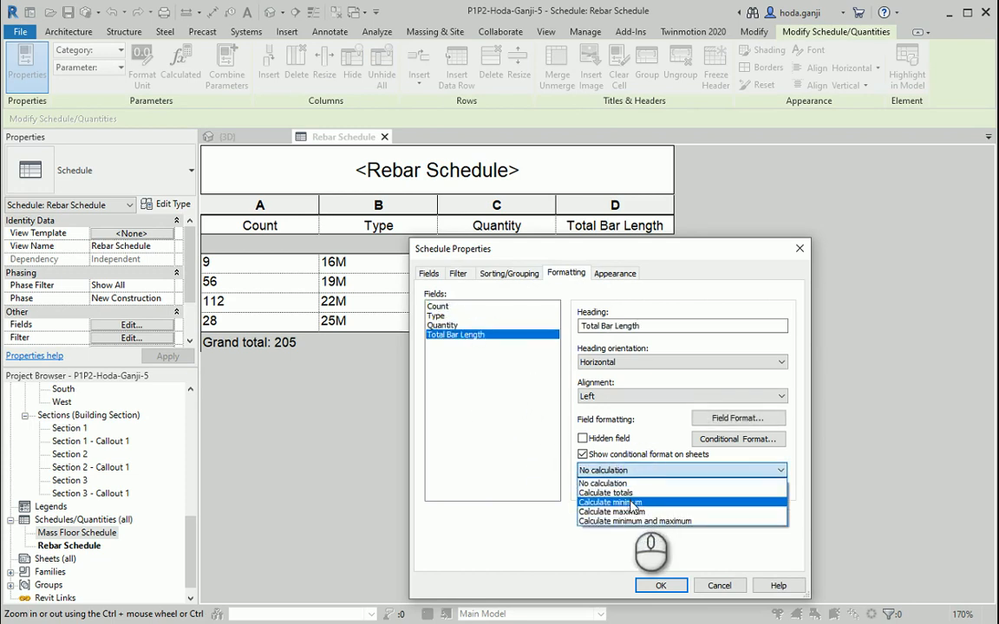
left_click(661, 586)
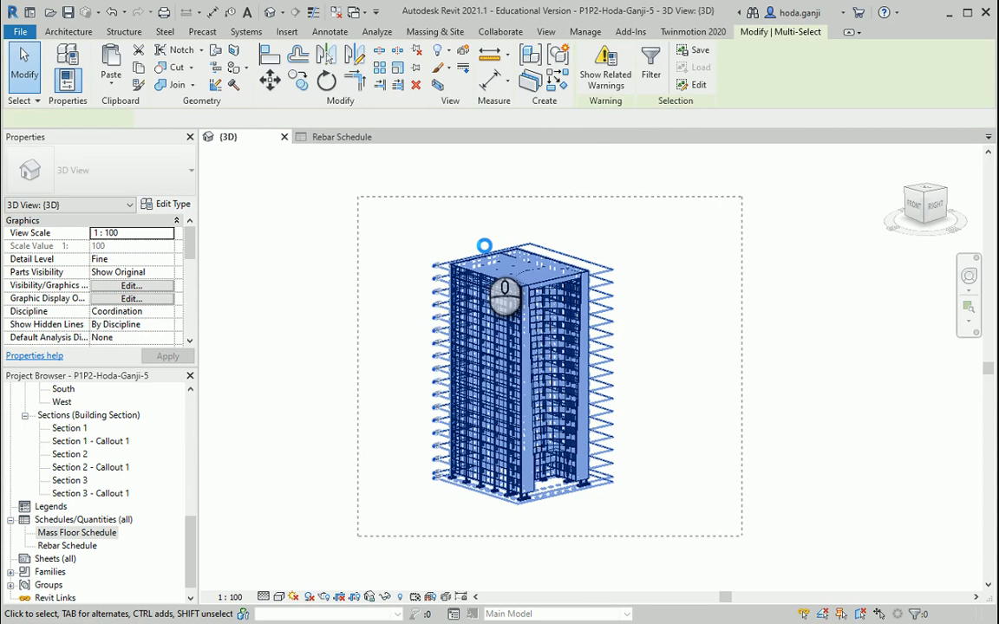
Filter the selection to Structural Rebar only and isolate that category in the 3D view.
left_click(649, 63)
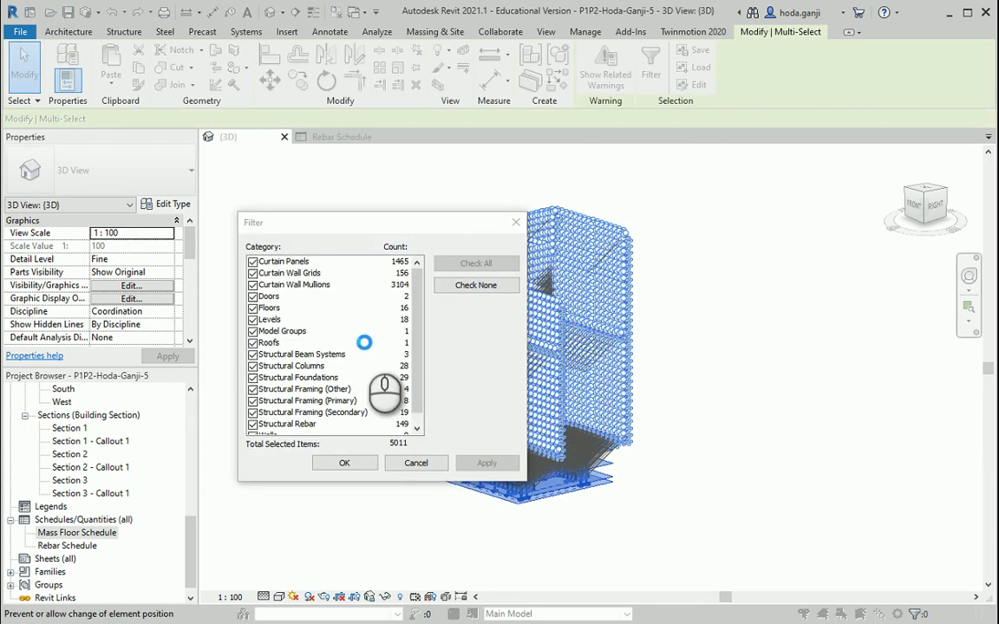
left_click(475, 284)
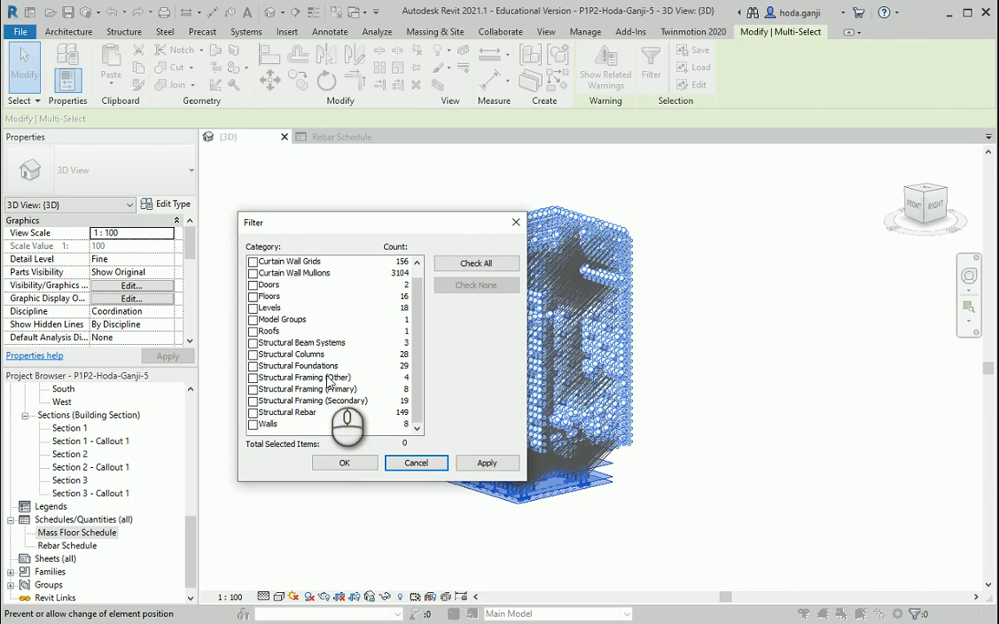
left_click(253, 413)
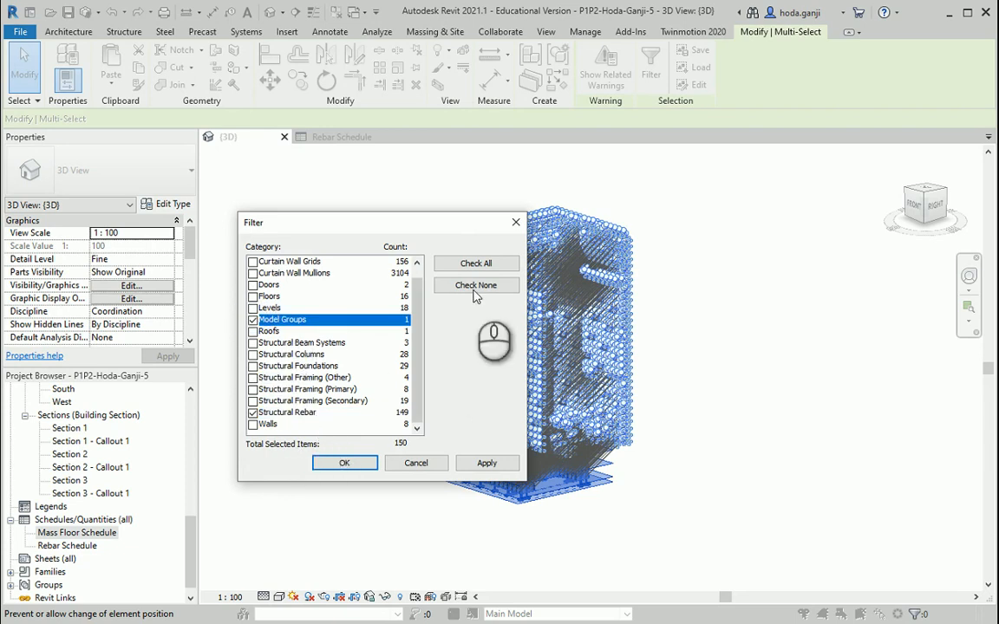
left_click(344, 461)
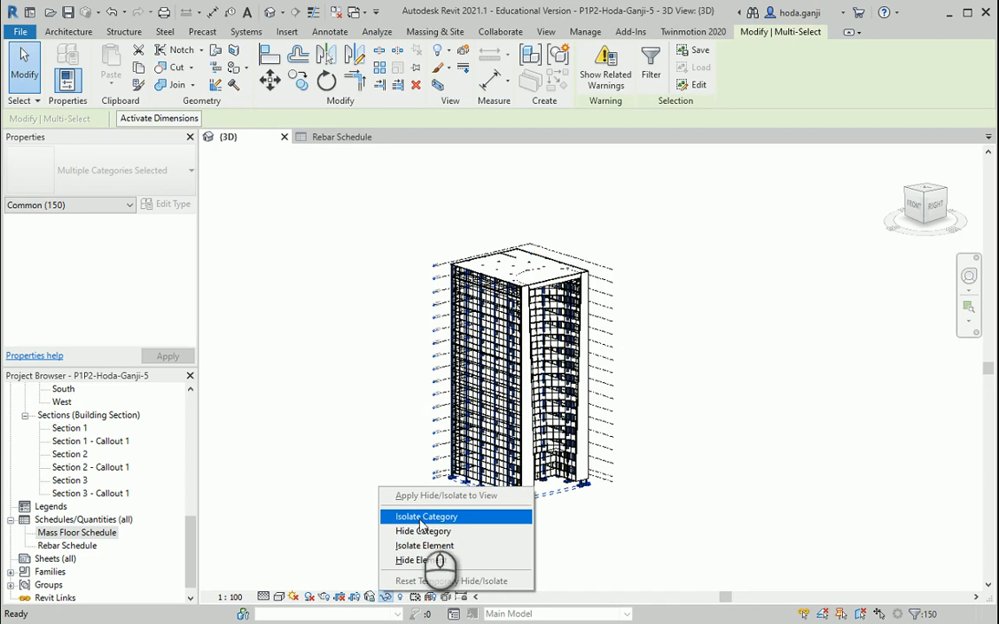
mouse_move(425, 531)
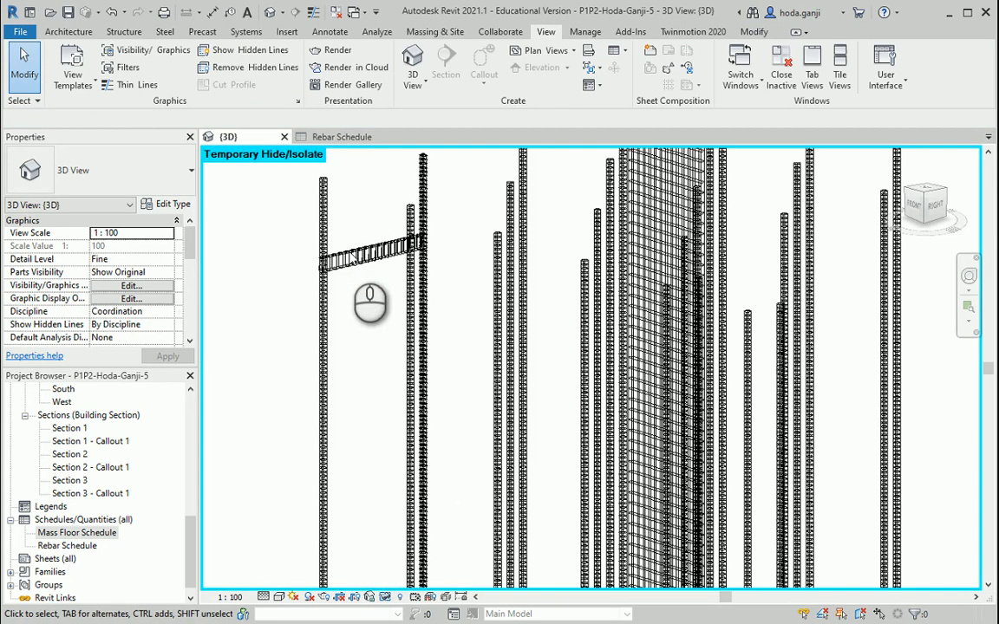
left_click(373, 252)
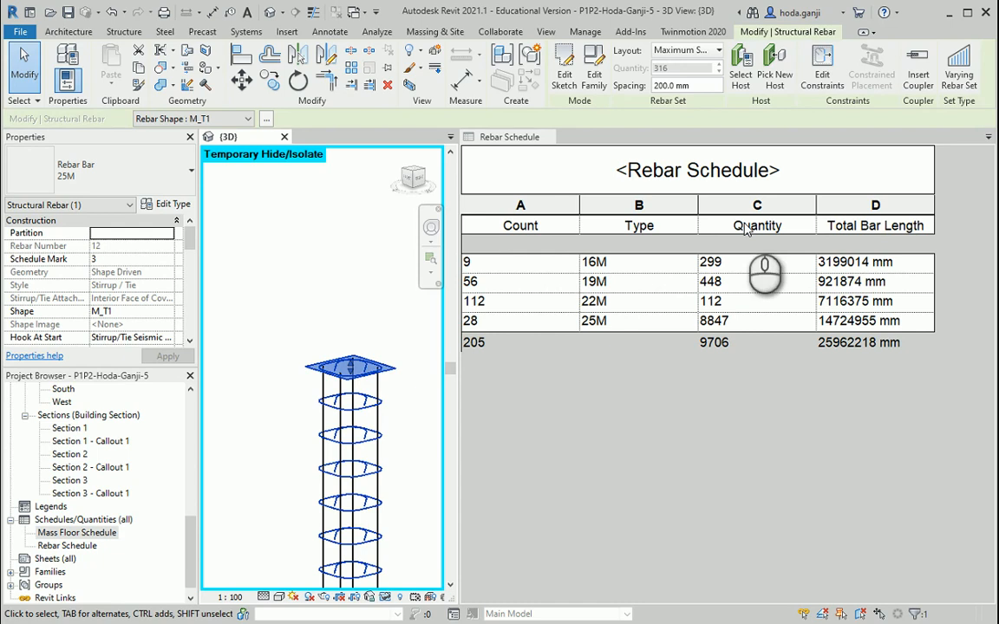
mouse_move(500, 359)
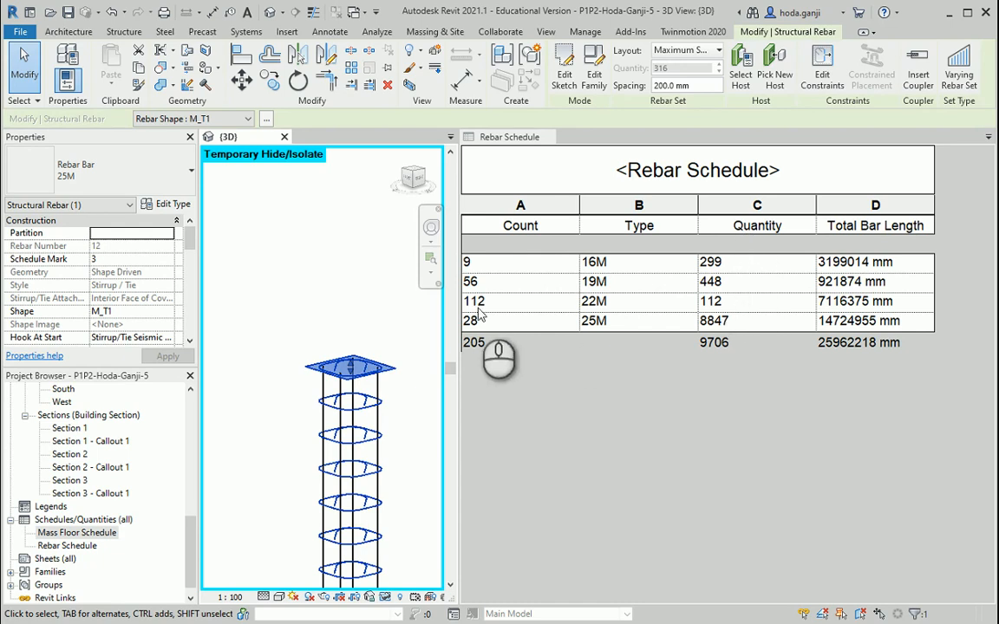
mouse_move(482, 364)
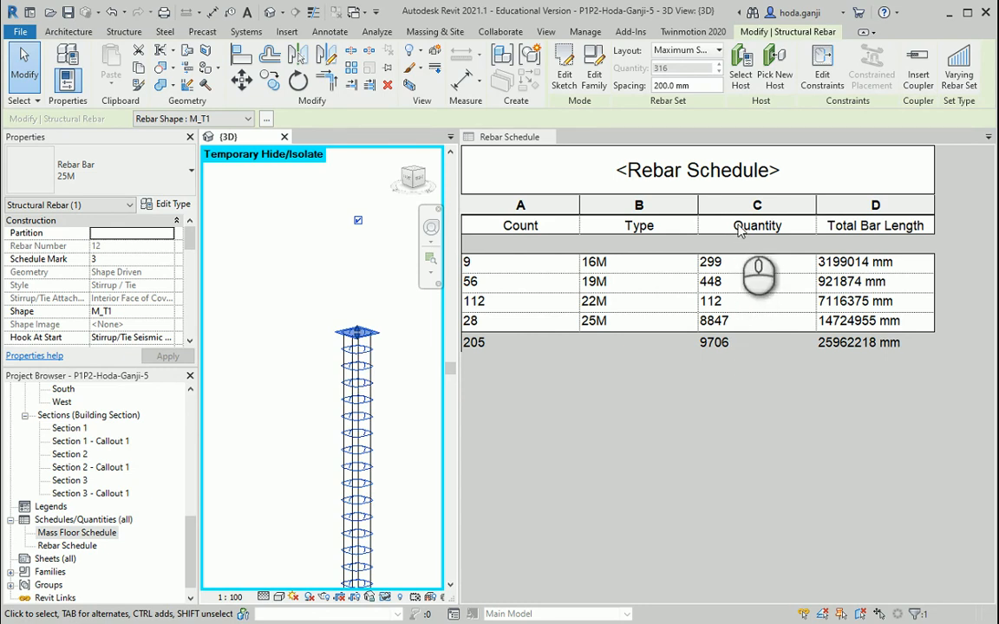
mouse_move(686, 357)
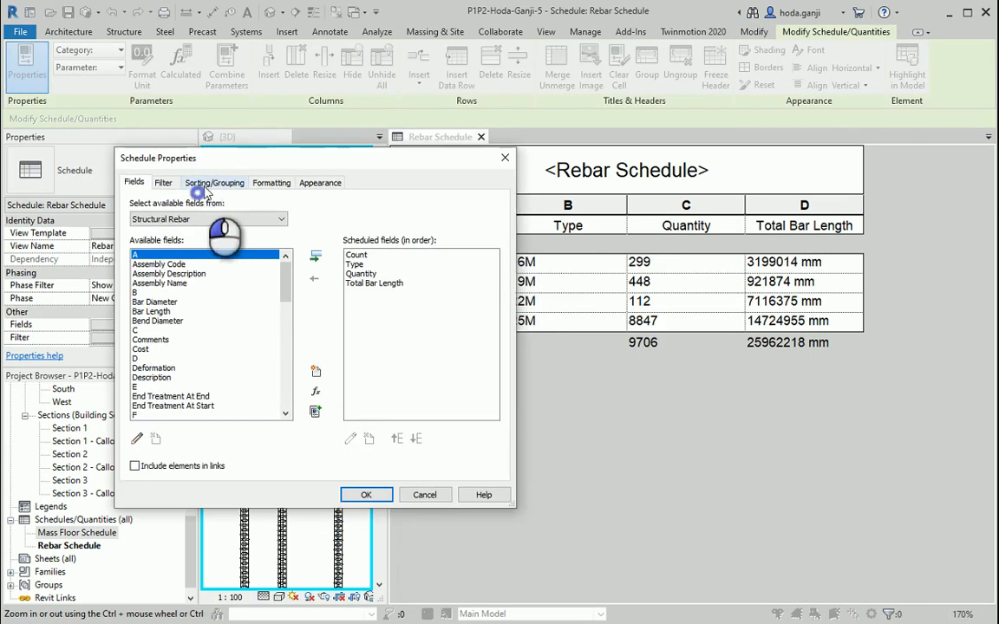
Review Sorting/Grouping and Formatting for Total Bar Length, then confirm and close Schedule Properties.
left_click(215, 182)
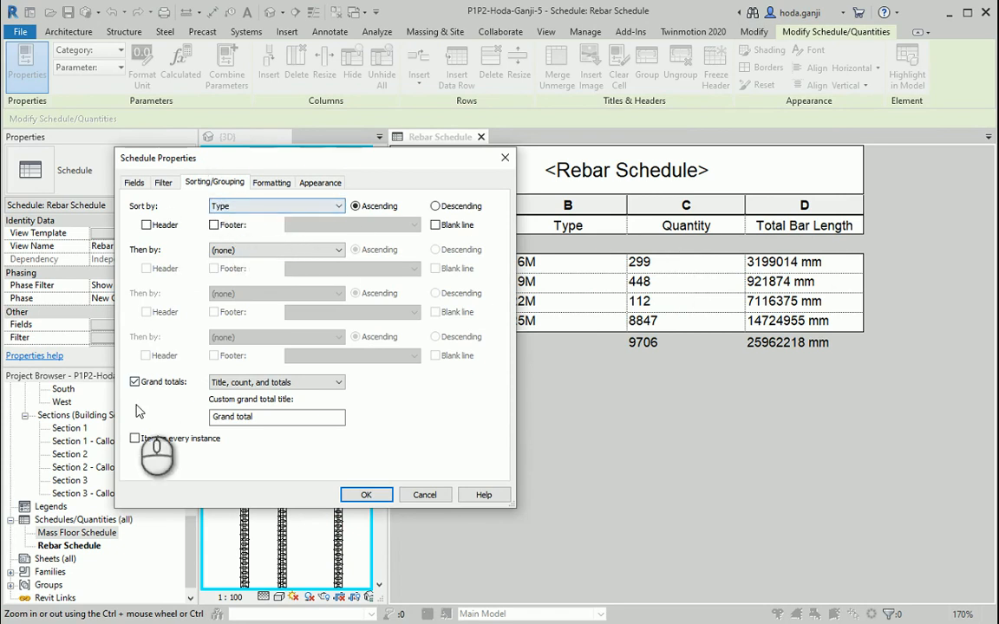
mouse_move(191, 499)
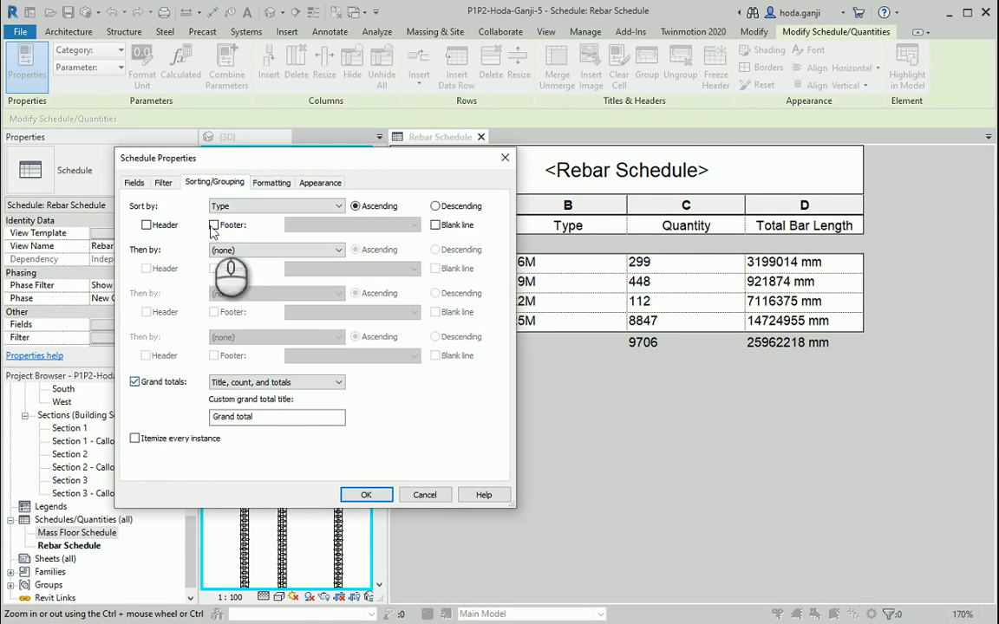
left_click(271, 183)
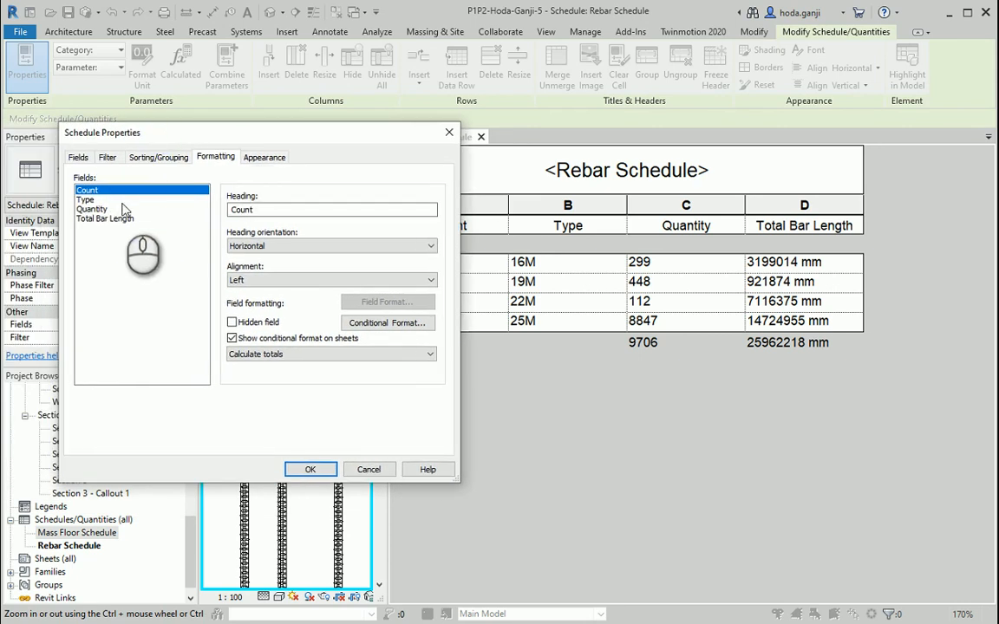
left_click(104, 218)
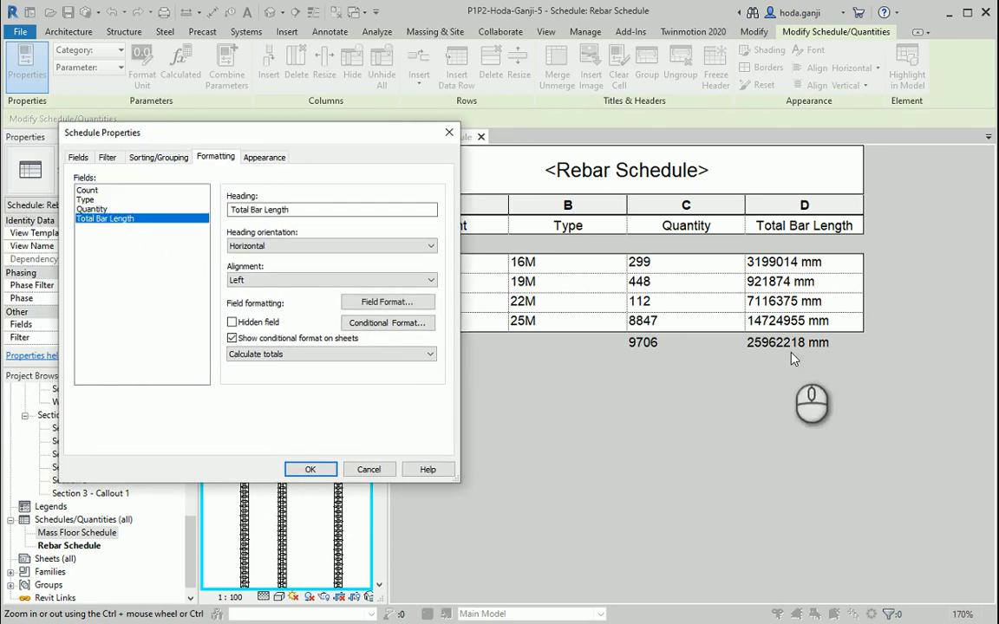
mouse_move(461, 313)
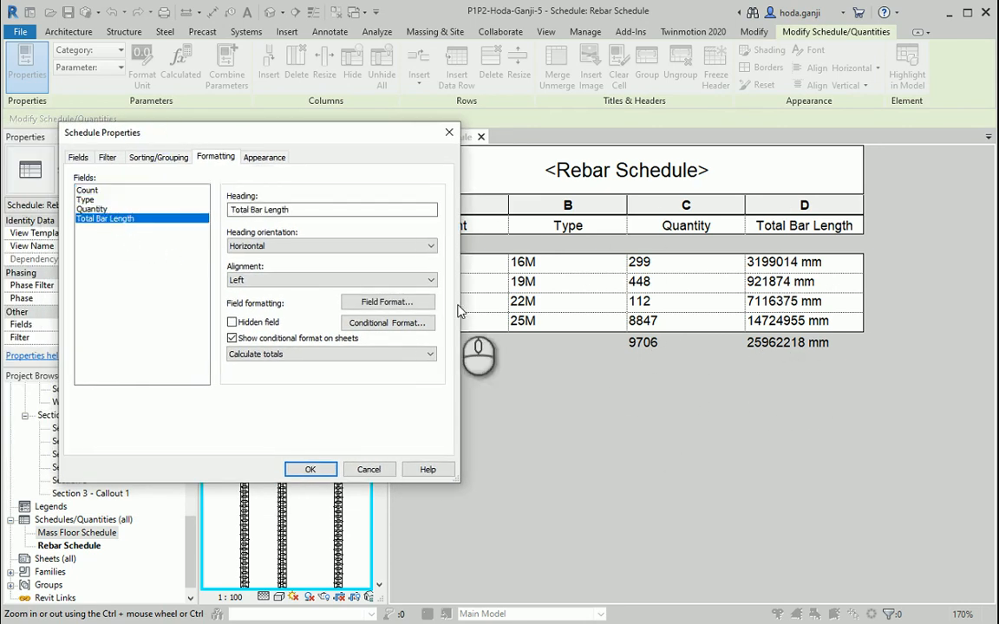
left_click(309, 469)
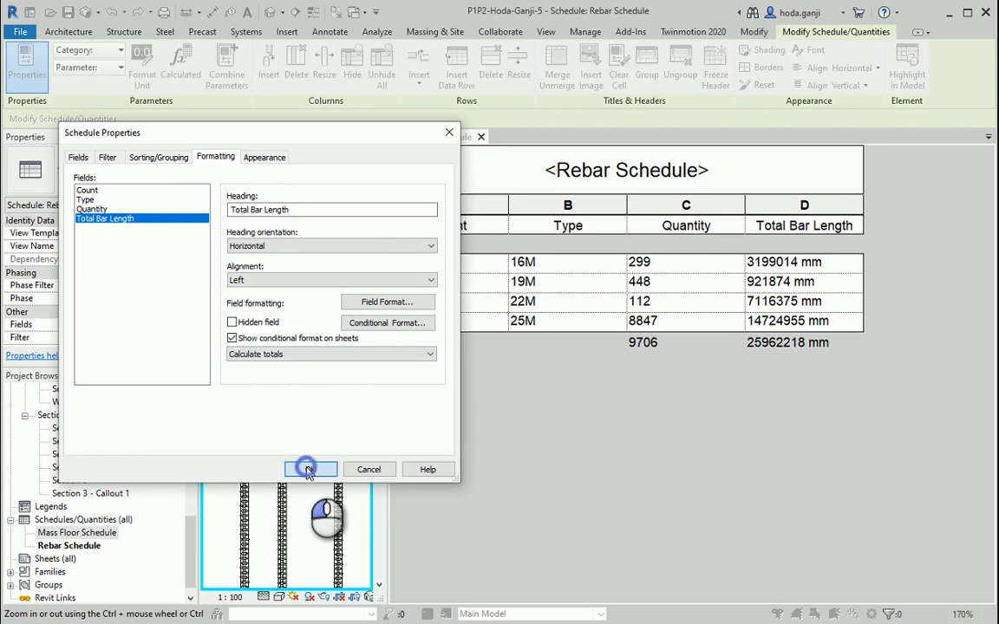
left_click(309, 468)
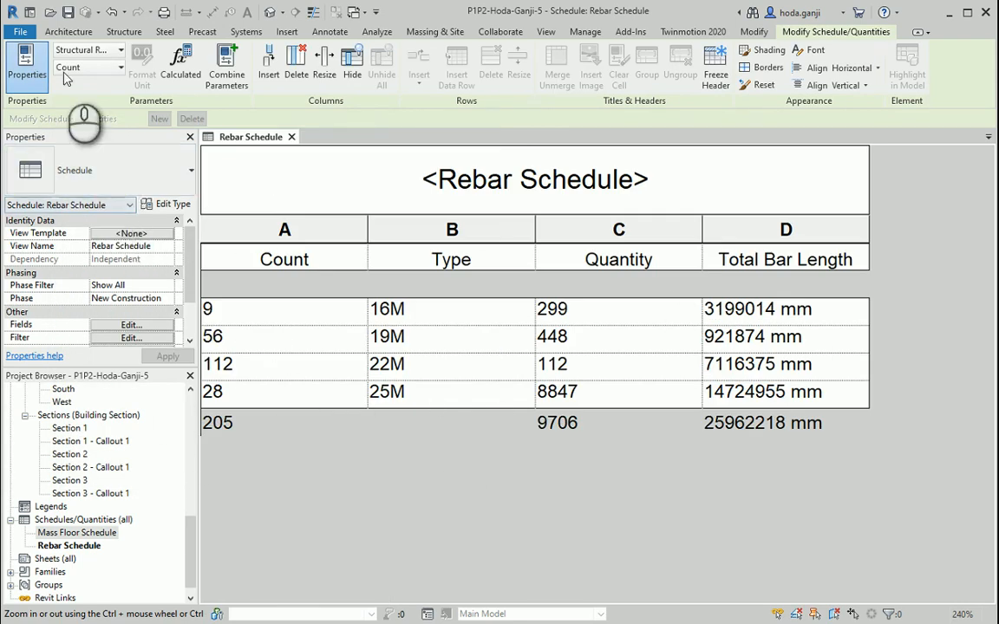
Export the Rebar Schedule report as Rebar Schedule.txt into the W2 folder with default options.
left_click(19, 31)
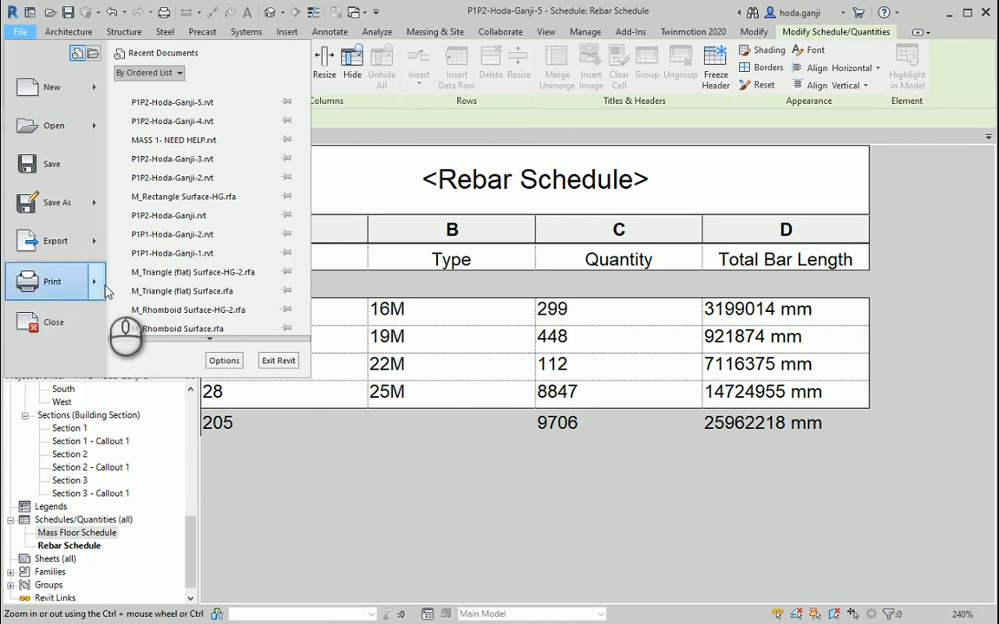
left_click(55, 239)
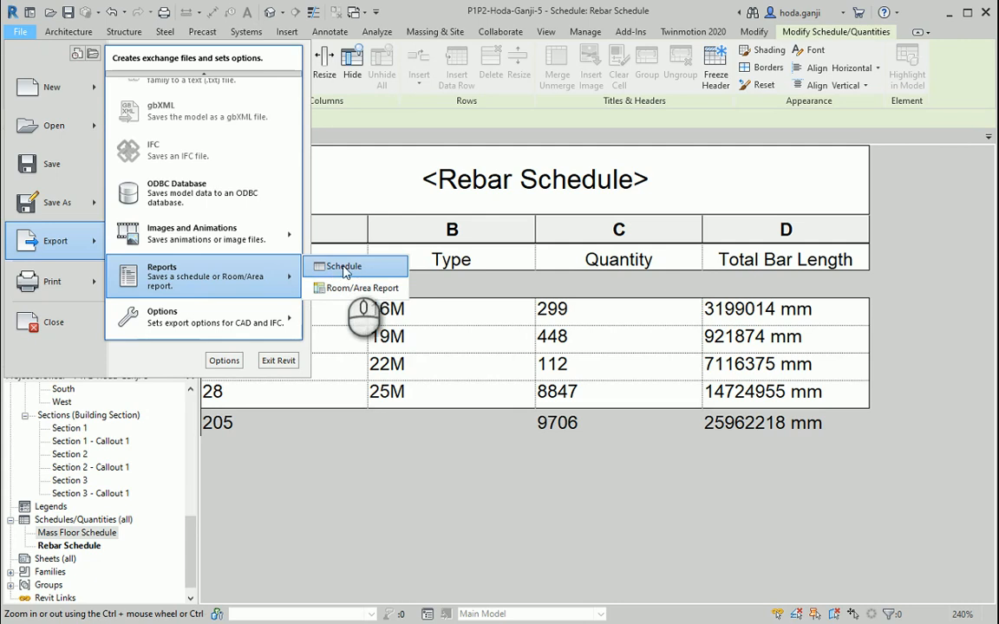
left_click(344, 267)
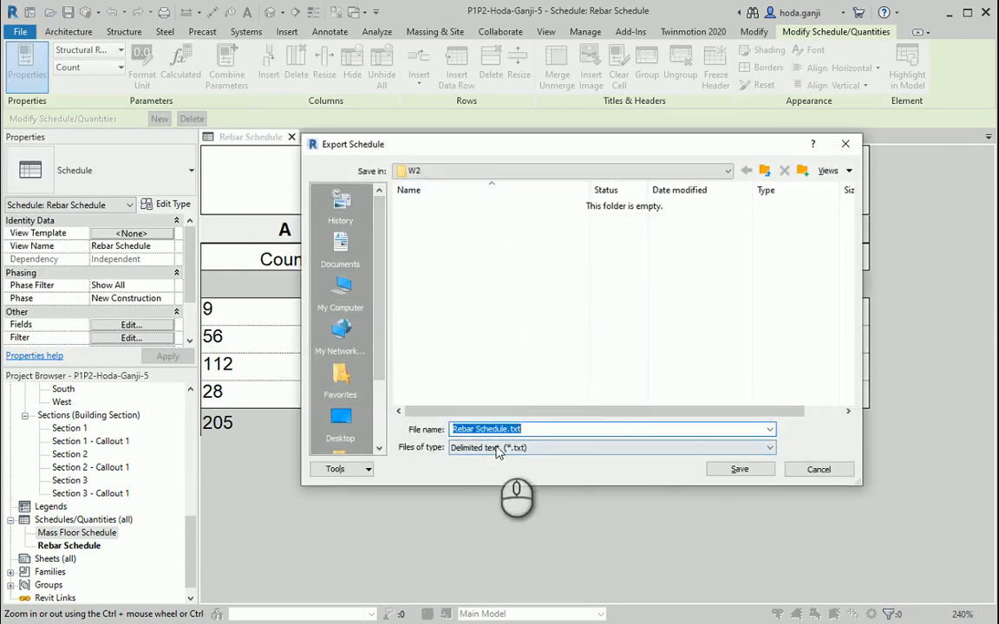
left_click(739, 469)
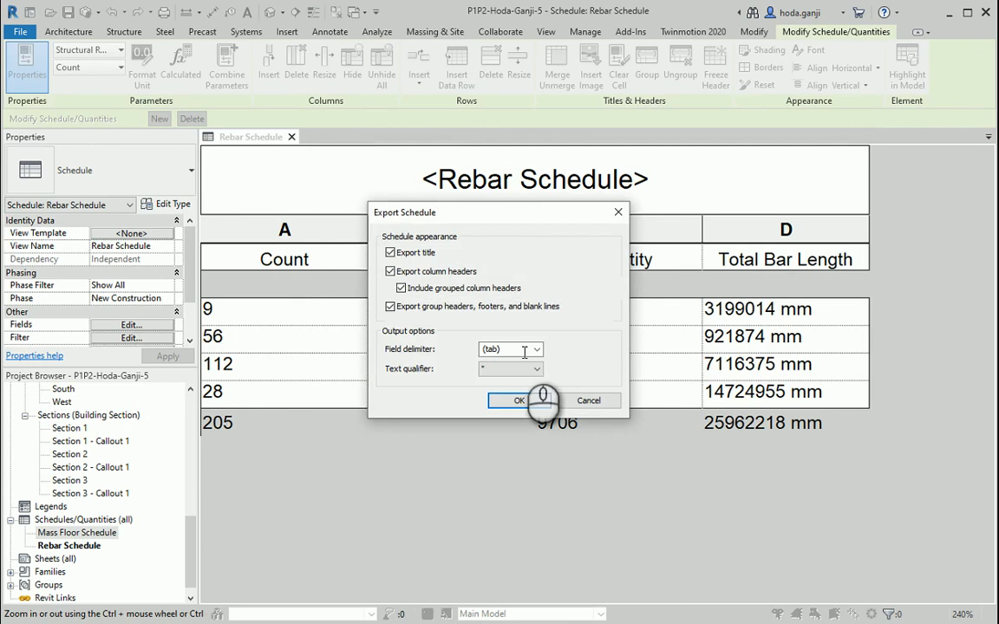
left_click(519, 399)
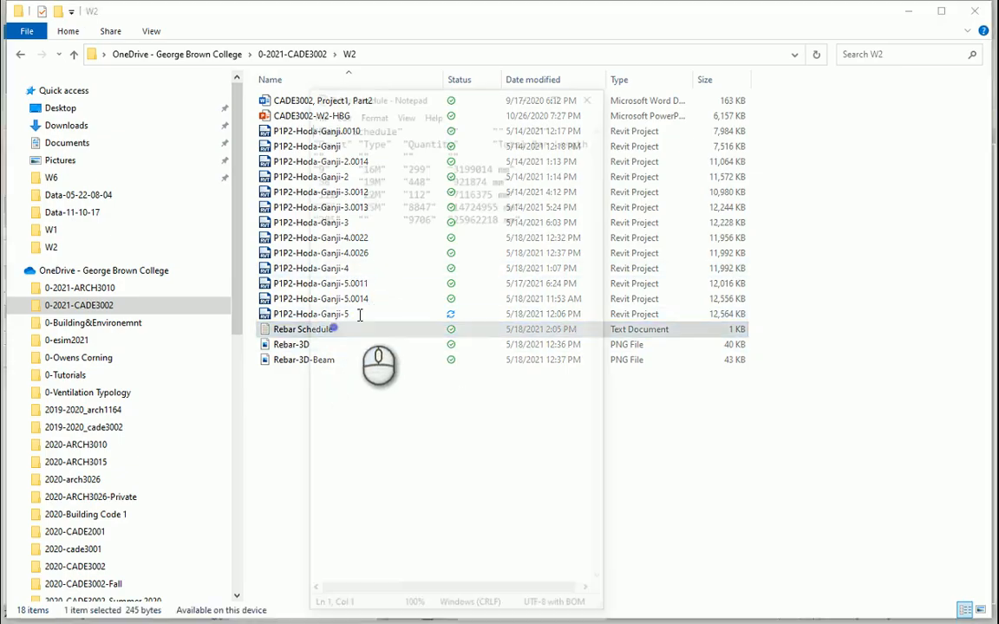
Open Rebar Schedule.txt and paste its contents into a blank Excel workbook.
double_click(301, 330)
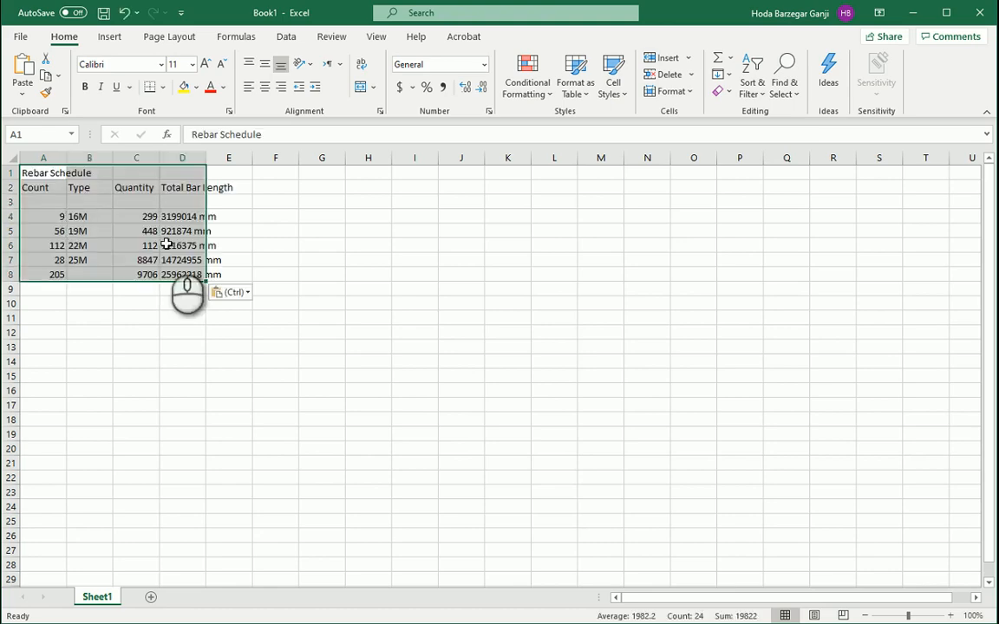
Autofit the pasted columns, label D3 'mm' and E3 'm', and copy the Total Bar Length heading to E2.
left_click(943, 616)
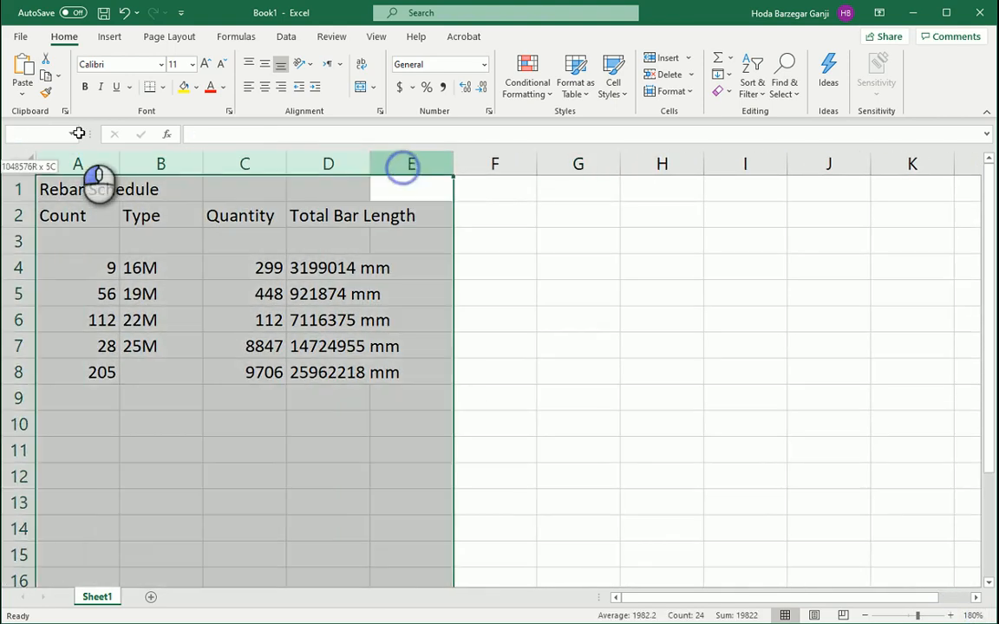
left_click(371, 267)
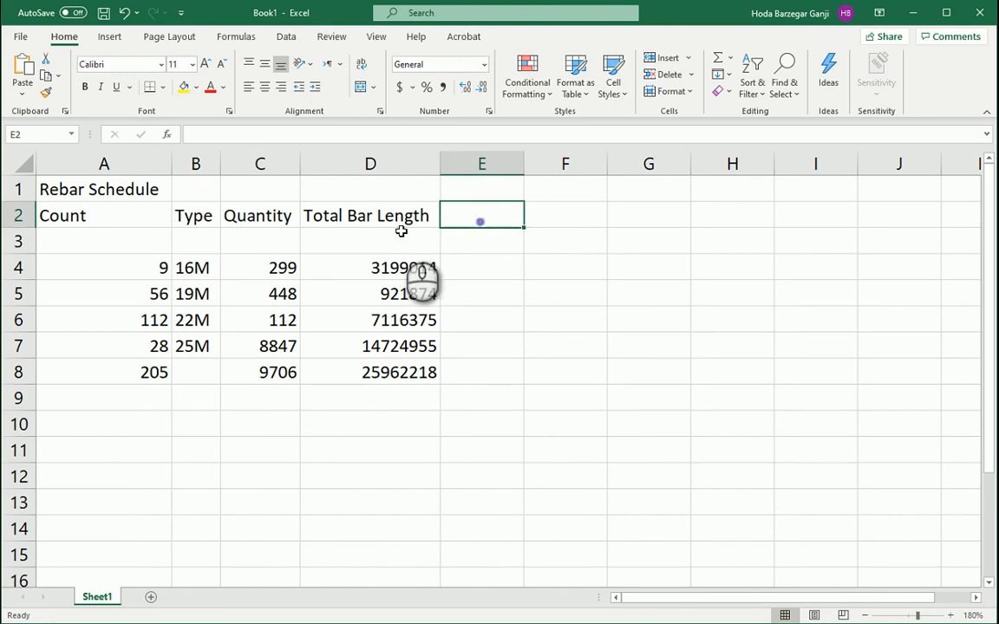
type("mm")
left_click(482, 241)
type("m")
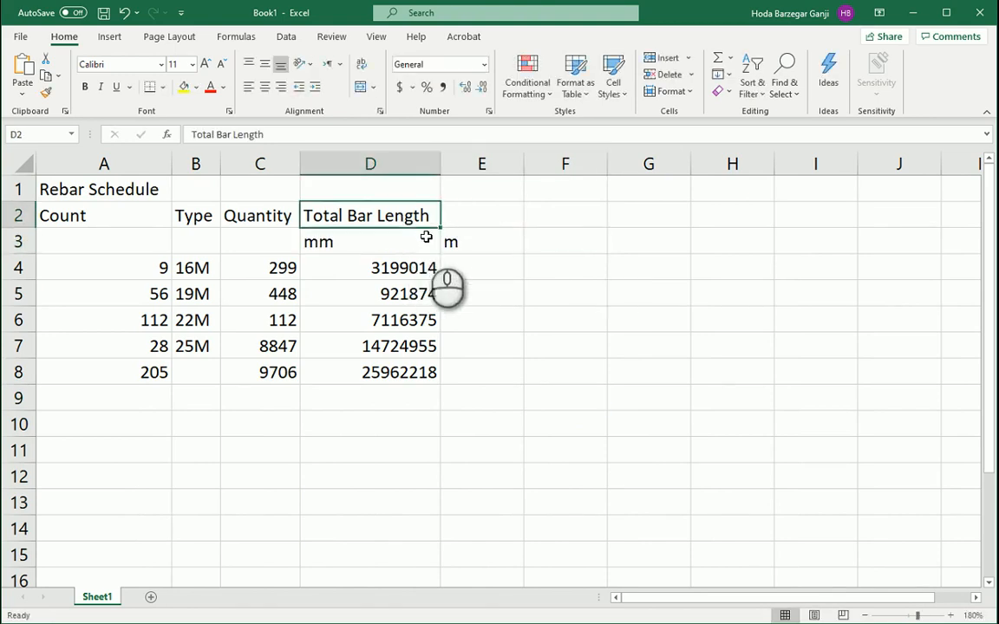
left_click(482, 215)
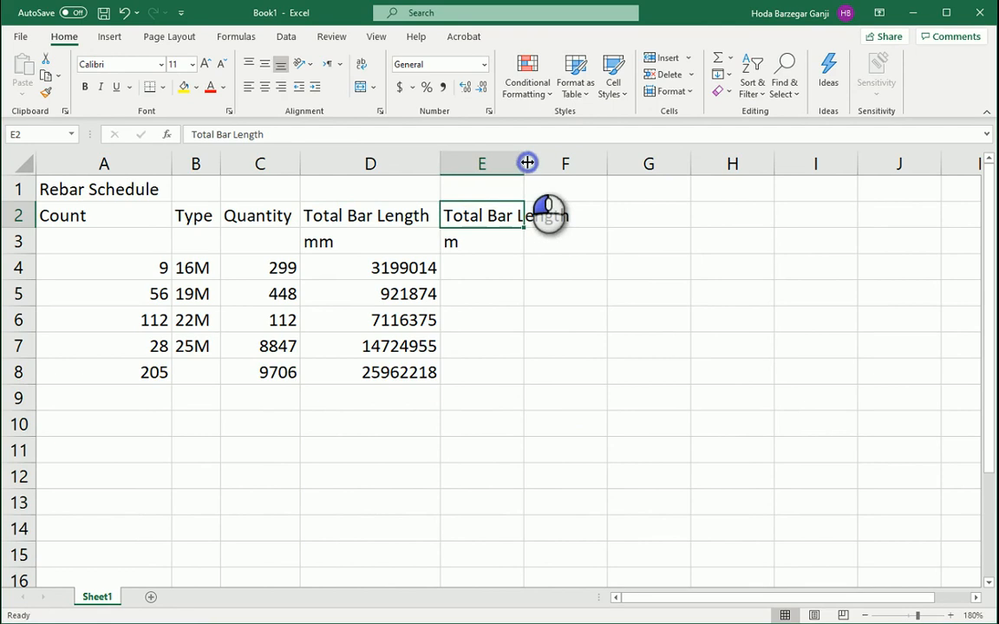
Fill column E with =D4/1000 converted lengths rounded to whole metres.
left_click(371, 267)
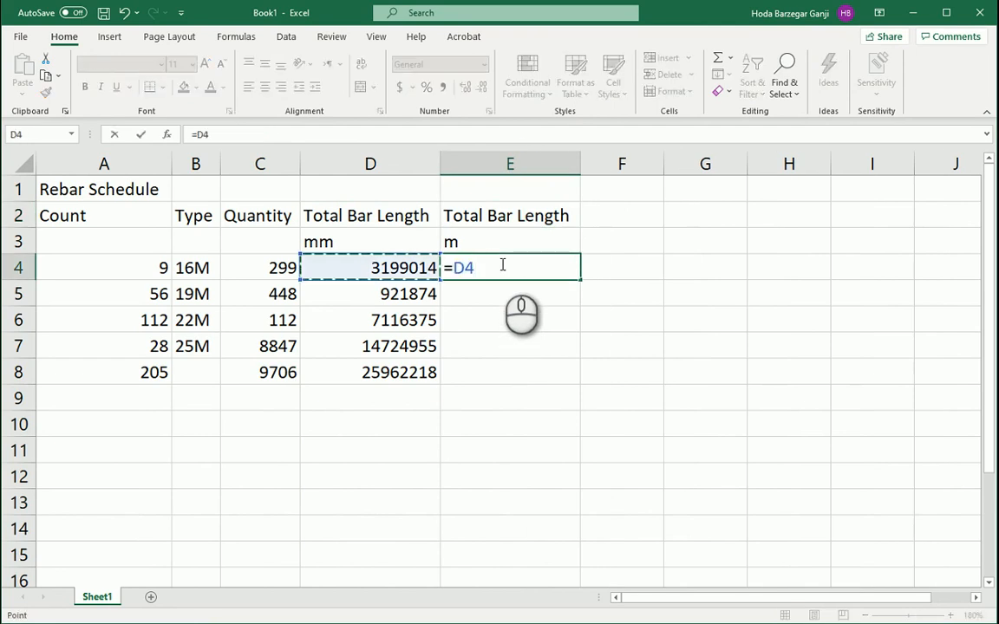
type("/1000")
key("enter")
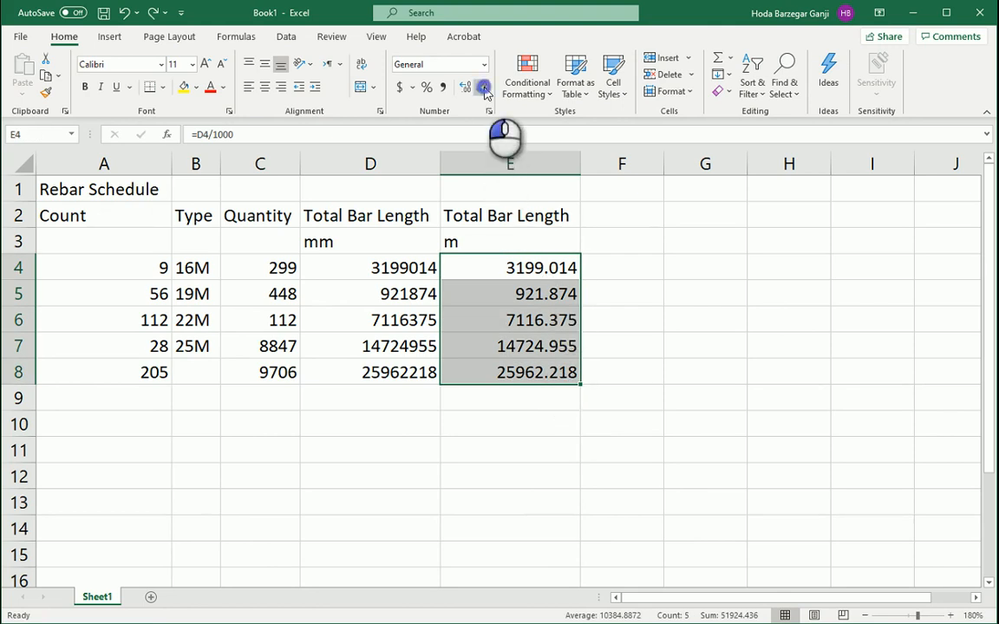
left_click(482, 86)
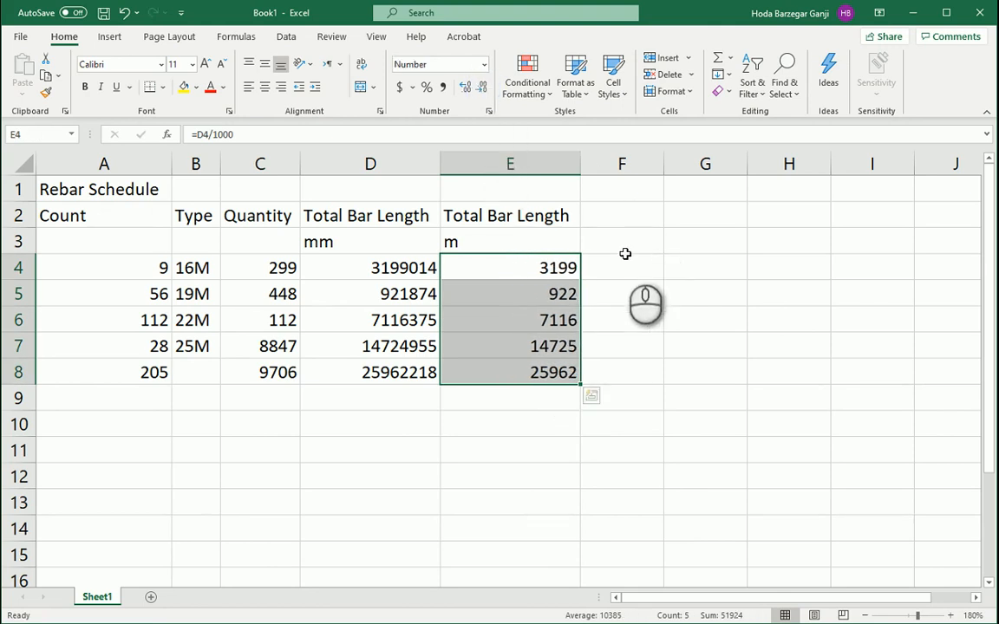
left_click(621, 241)
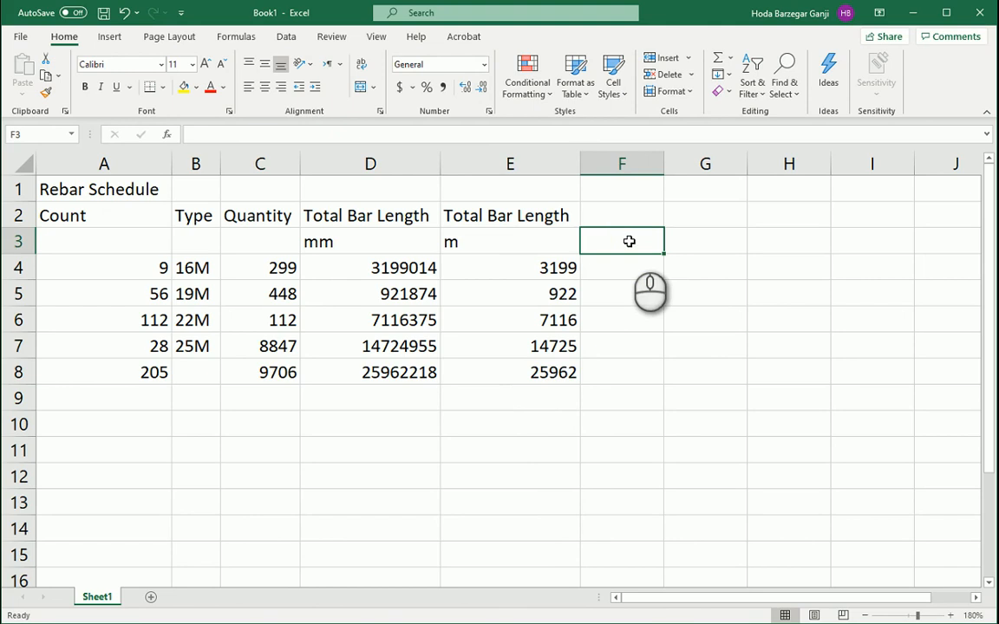
Add a 'Cost per unit of length' column in $/m with prices 0.9 to 1.5 in F4:F7.
type("$/m")
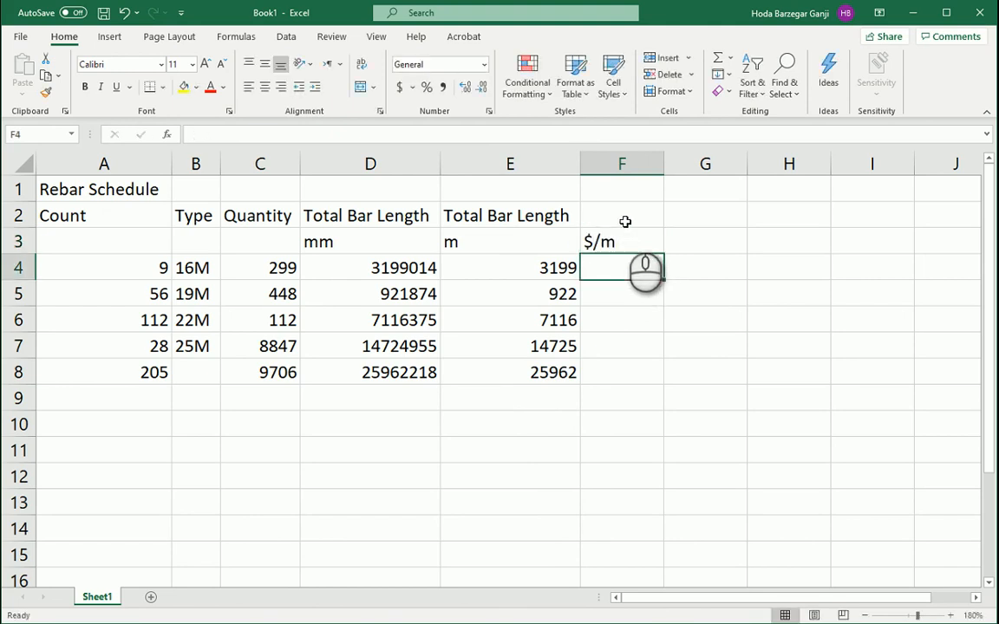
type("Cost er")
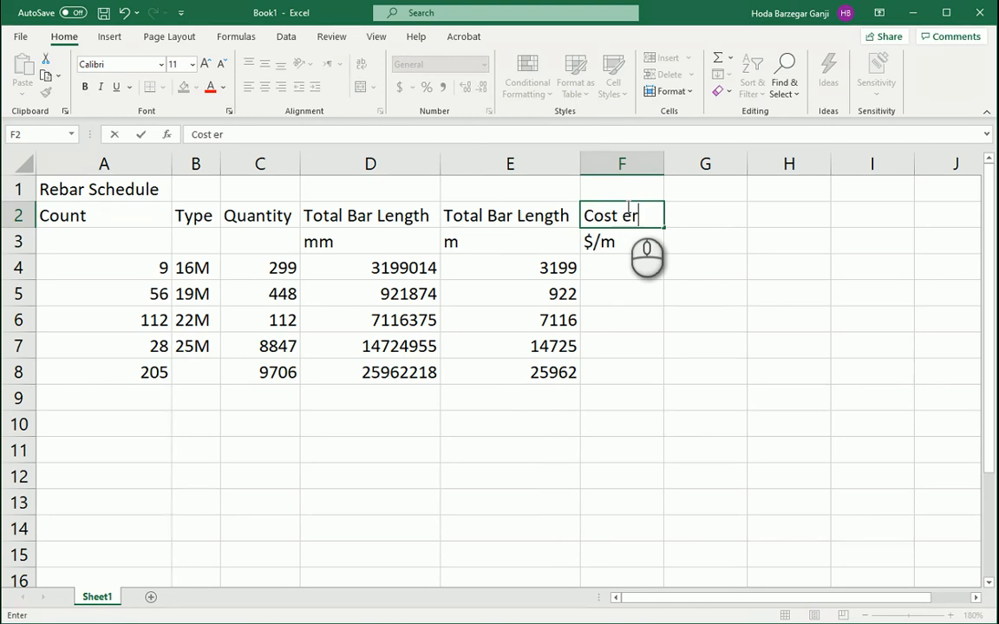
type("per unit of length")
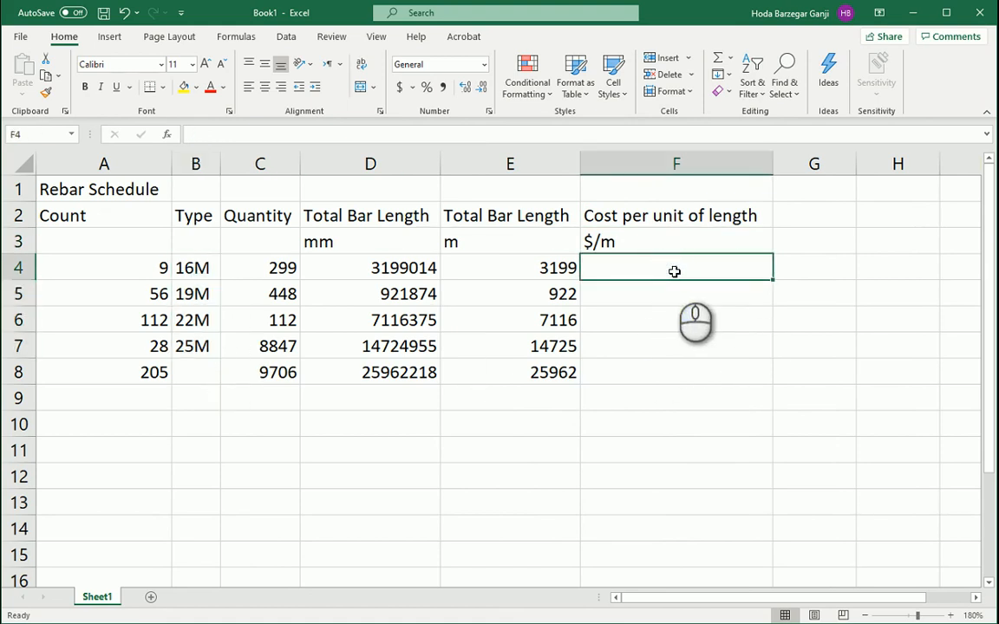
type("0.9")
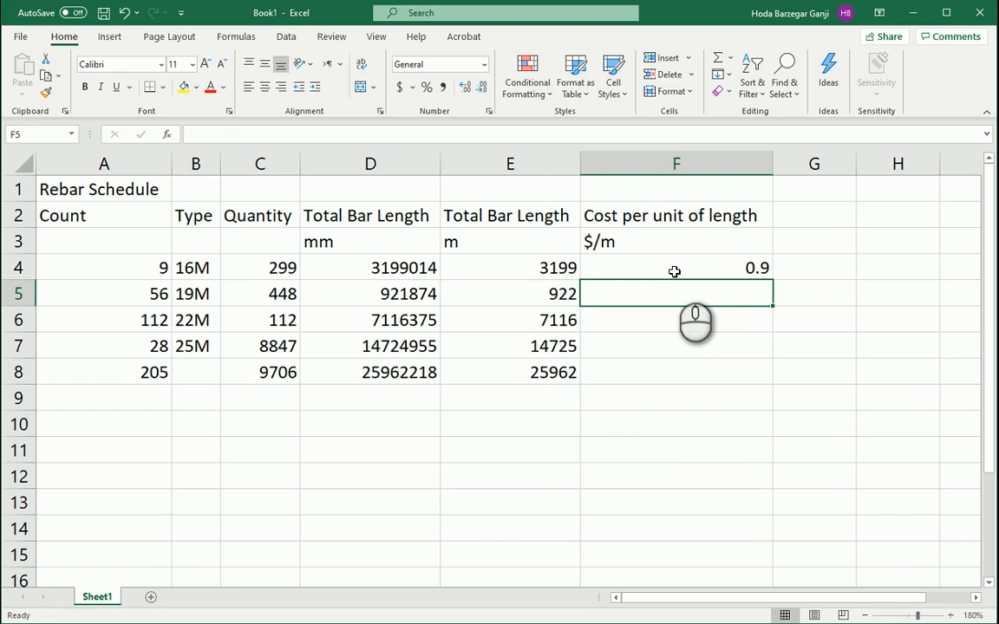
type("1.3")
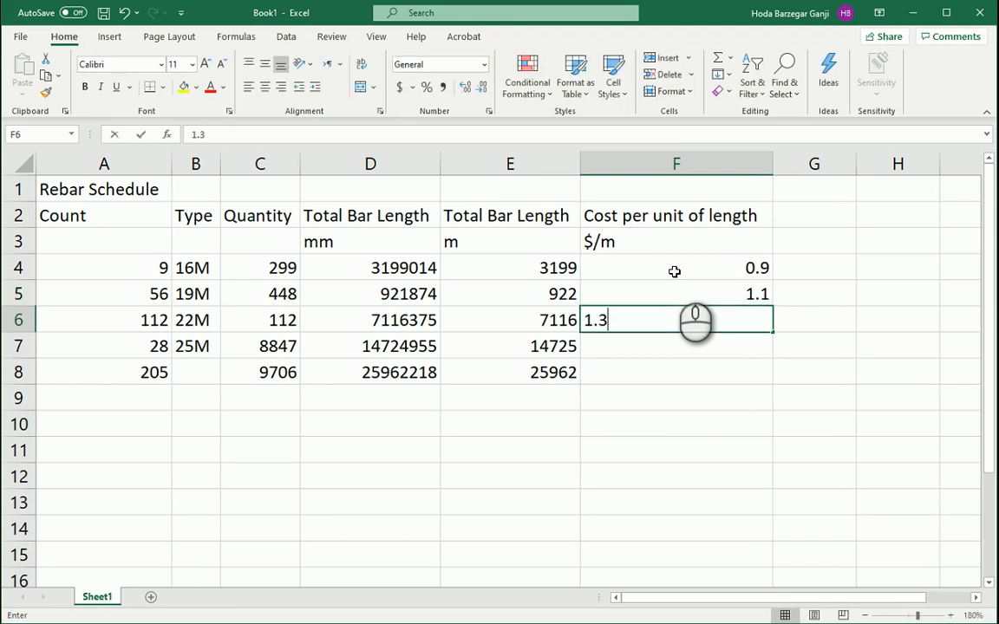
type("1.5")
left_click(815, 215)
type("Cost")
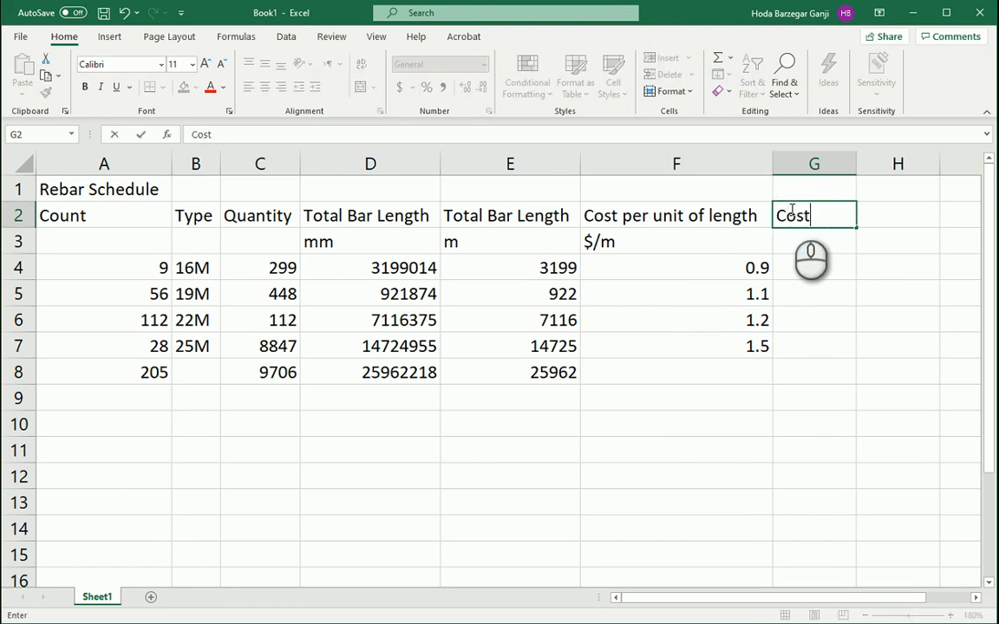
Add a Cost column computing =F4*E4 for each bar type.
left_click(676, 267)
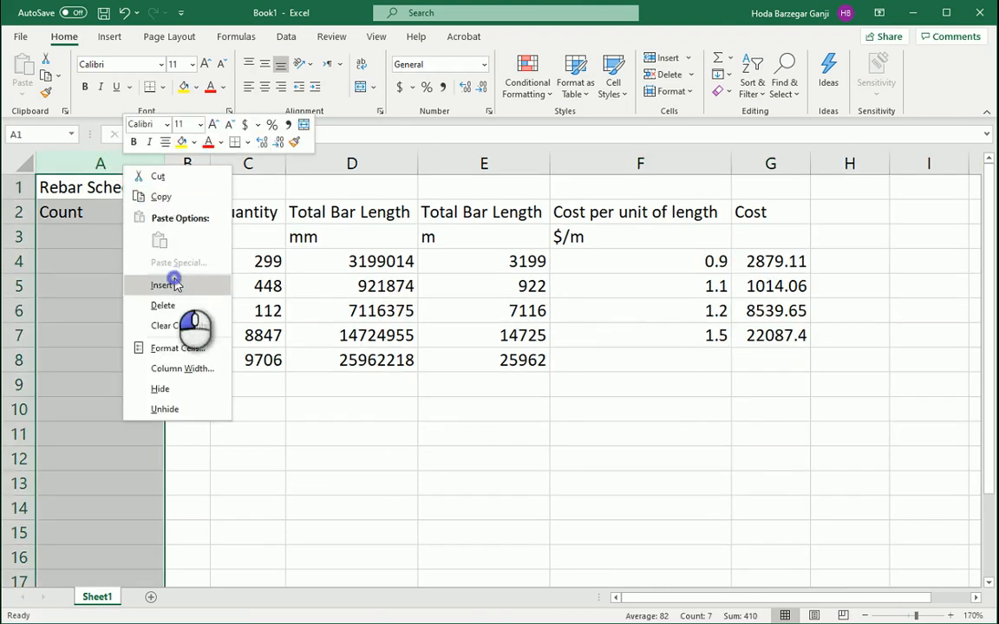
Insert a leading blank column, label row 8 'Total', and sum the Cost column with =SUM(H4:H7).
left_click(163, 285)
type("Tot")
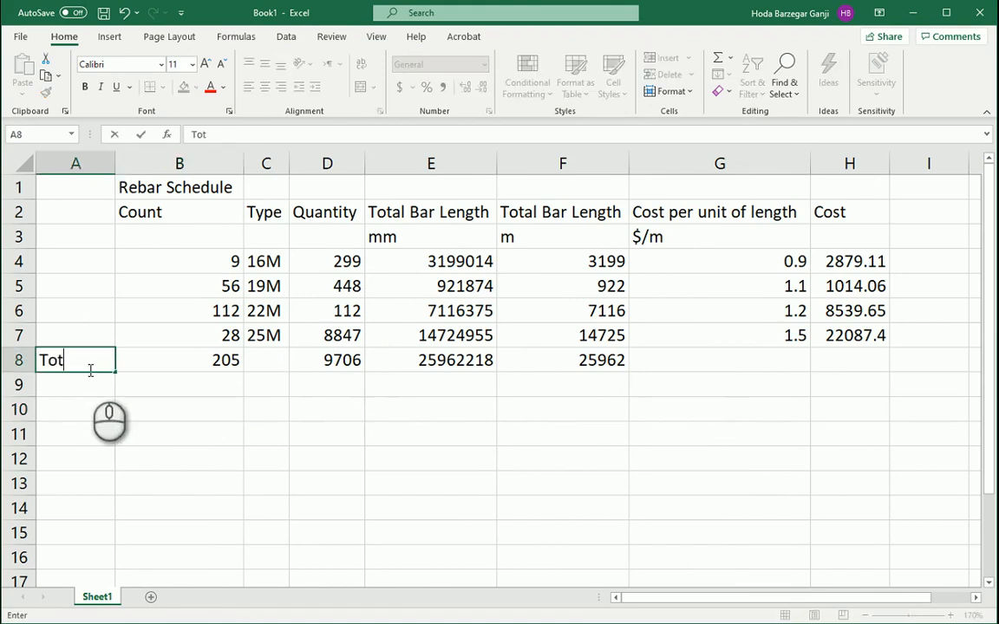
key("enter")
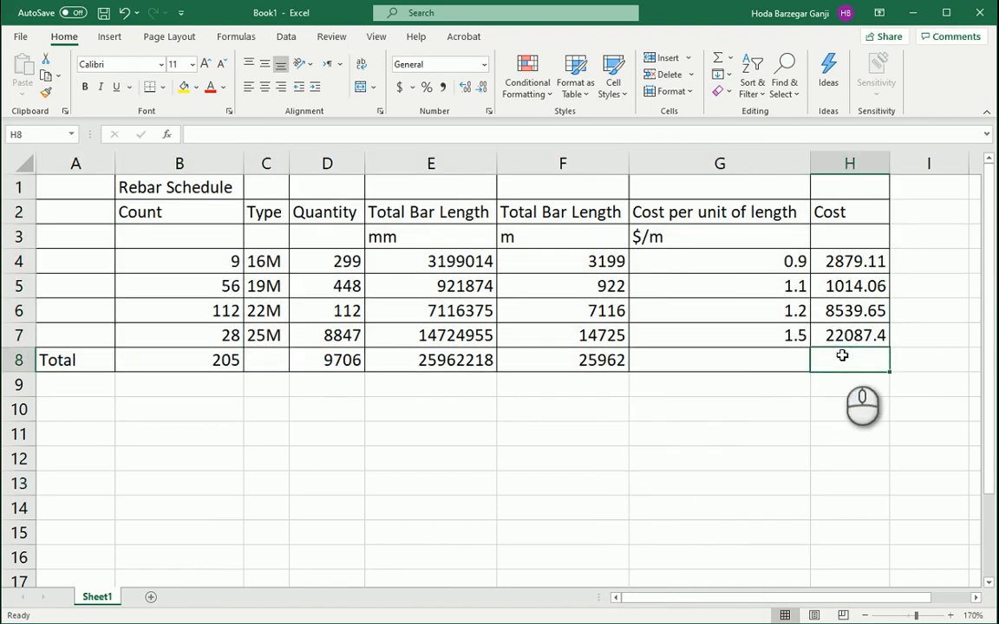
type("=sum")
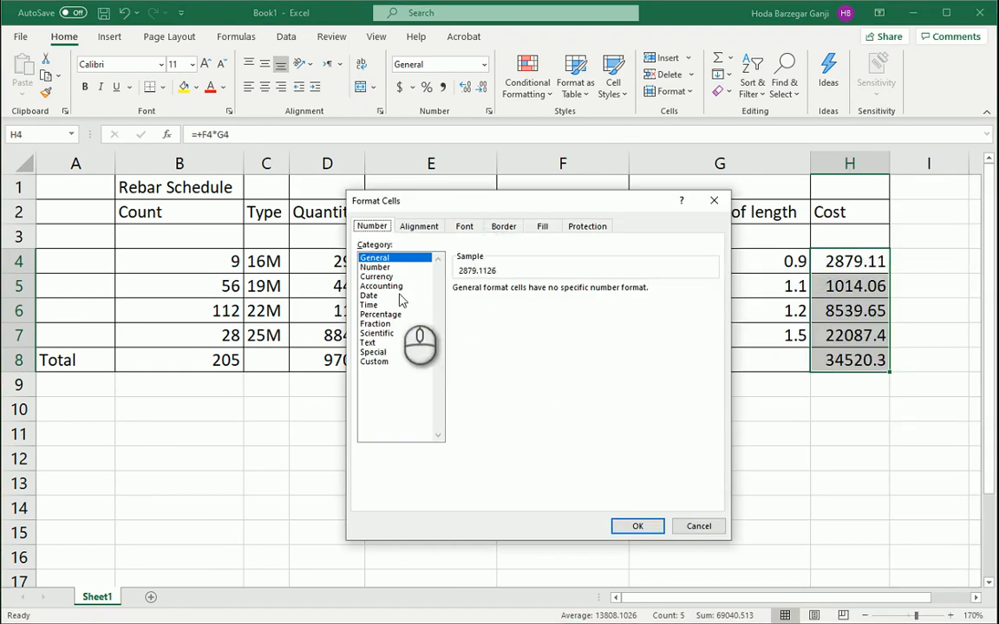
Format the Cost values and total H4:H8 as dollar currency with two decimals, then start colouring the headers.
left_click(377, 276)
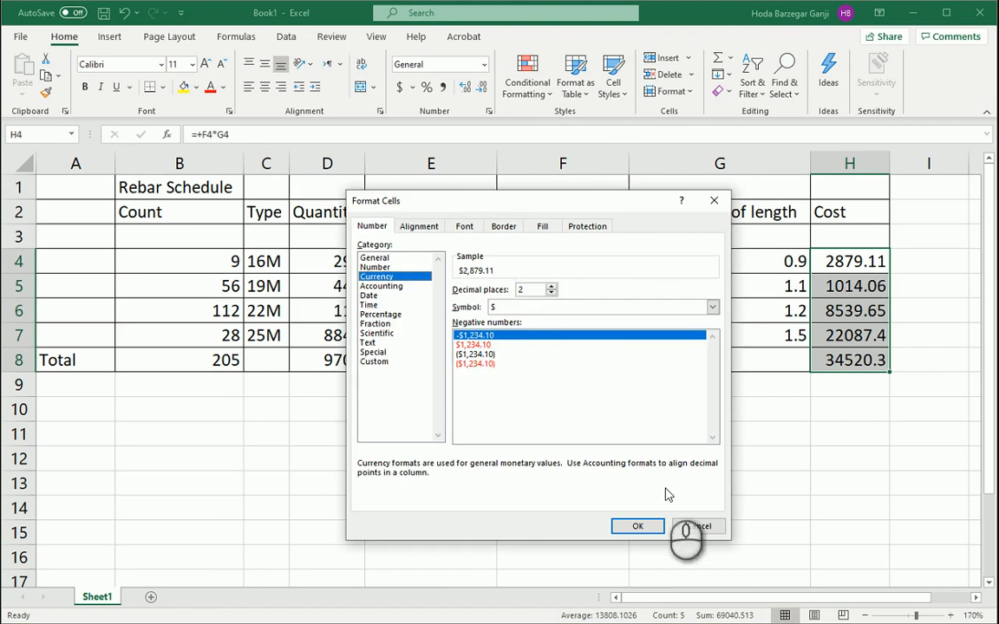
left_click(638, 527)
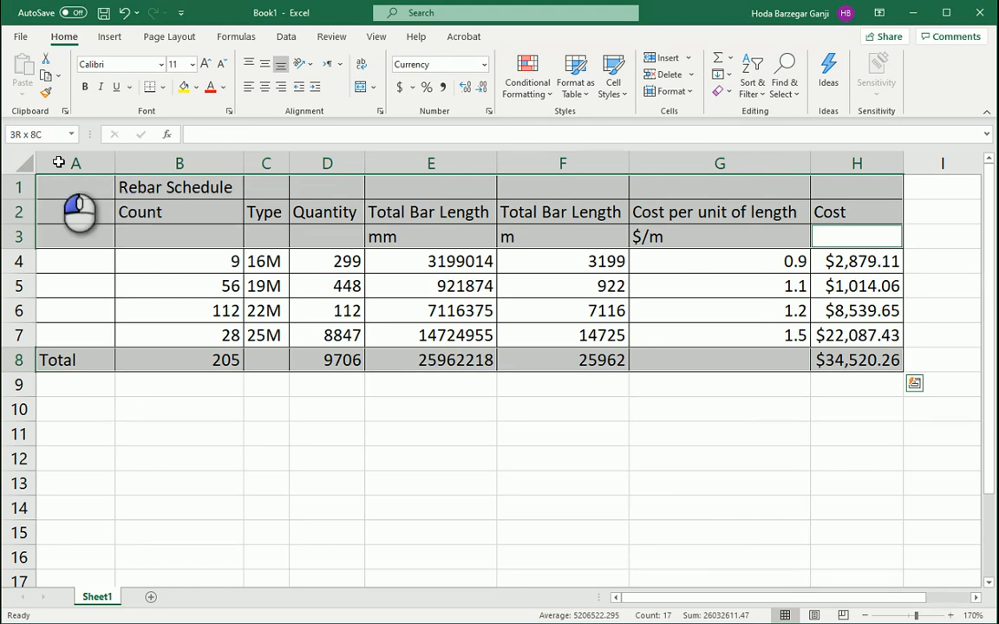
left_click(197, 87)
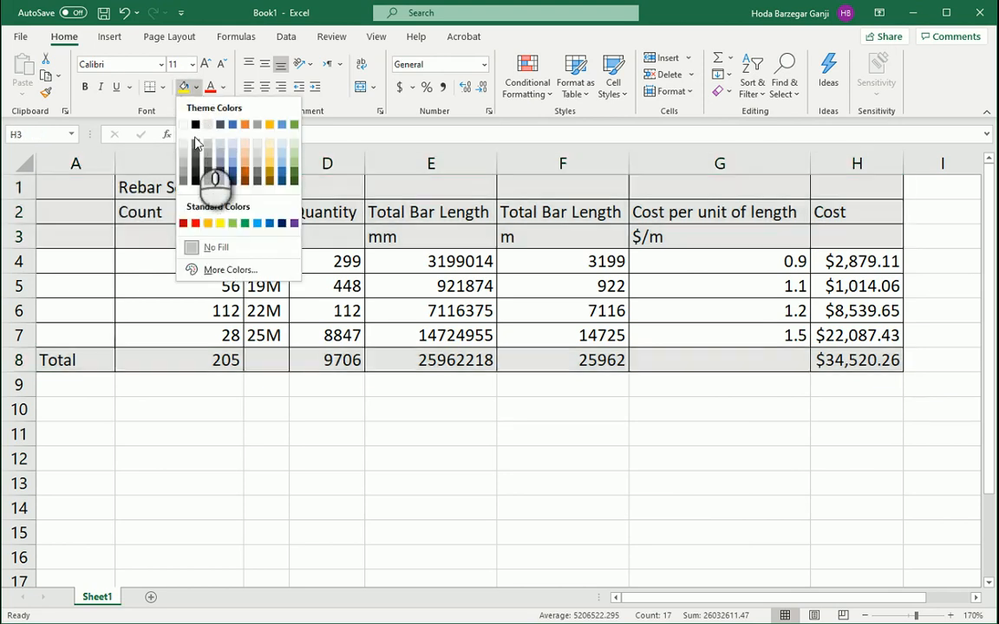